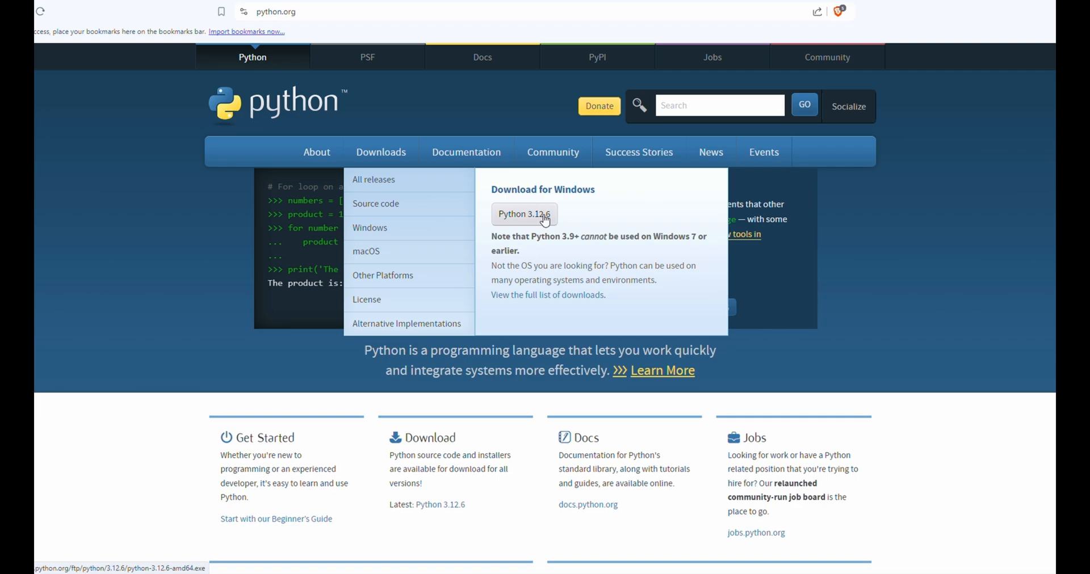
Download the Python 3.12.6 Windows installer and run setup with python.exe added to PATH
click(524, 214)
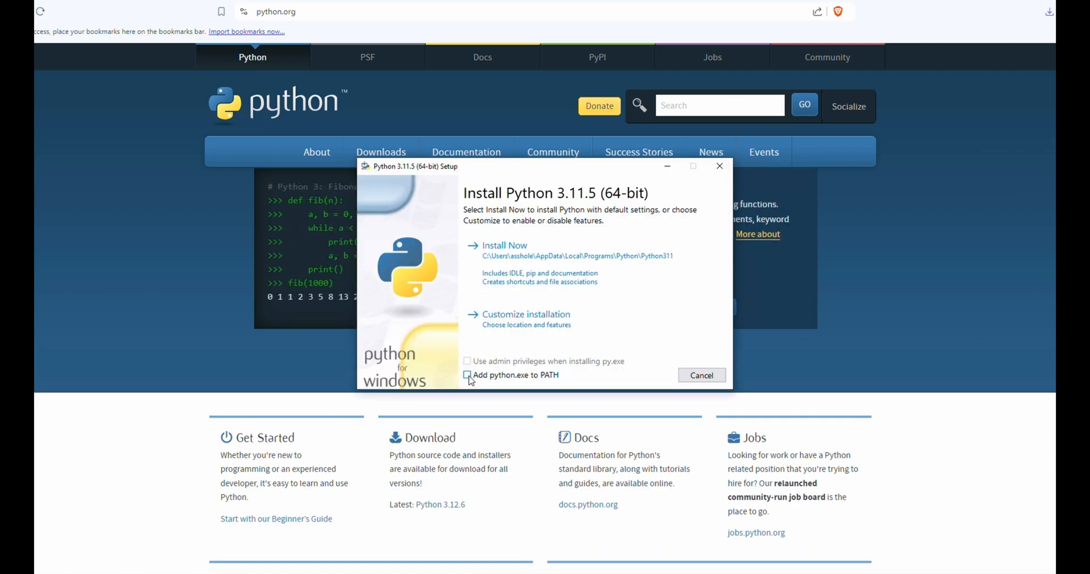
click(467, 376)
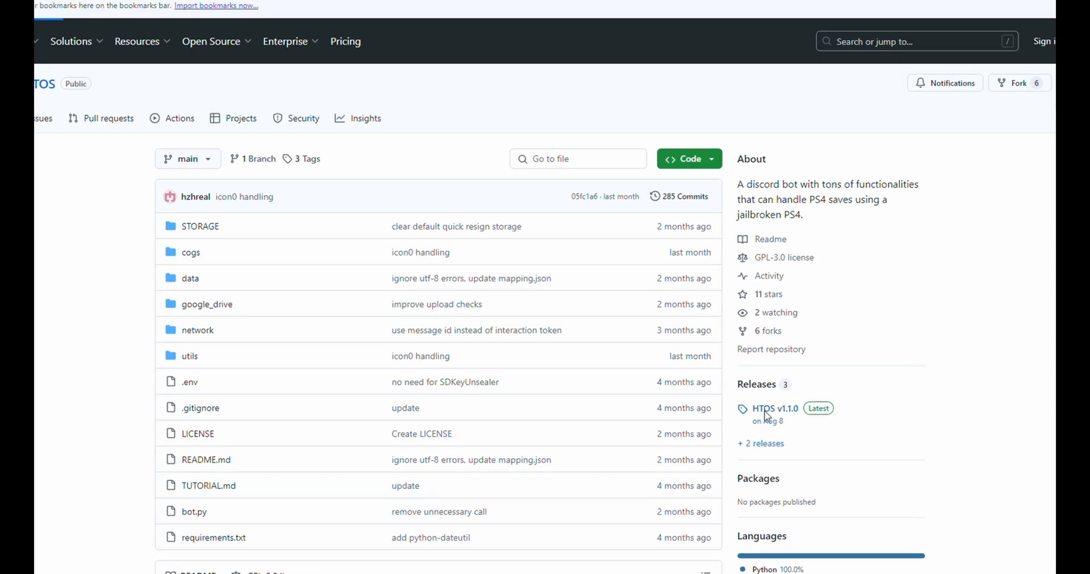
Get the HTOS v1.1.0 release into Documents and open its markdown file in Notepad
click(772, 409)
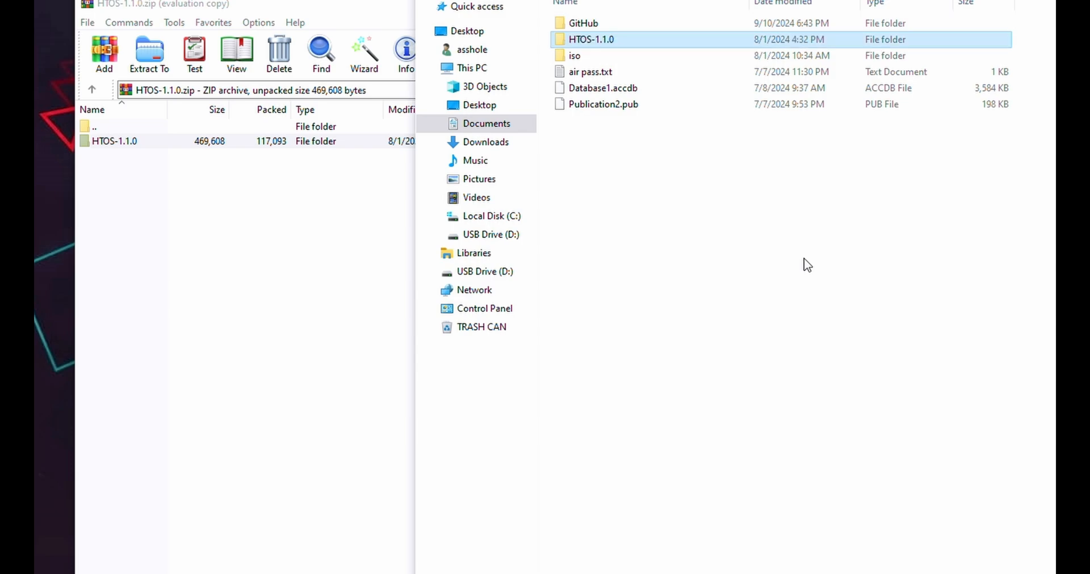
double_click(591, 39)
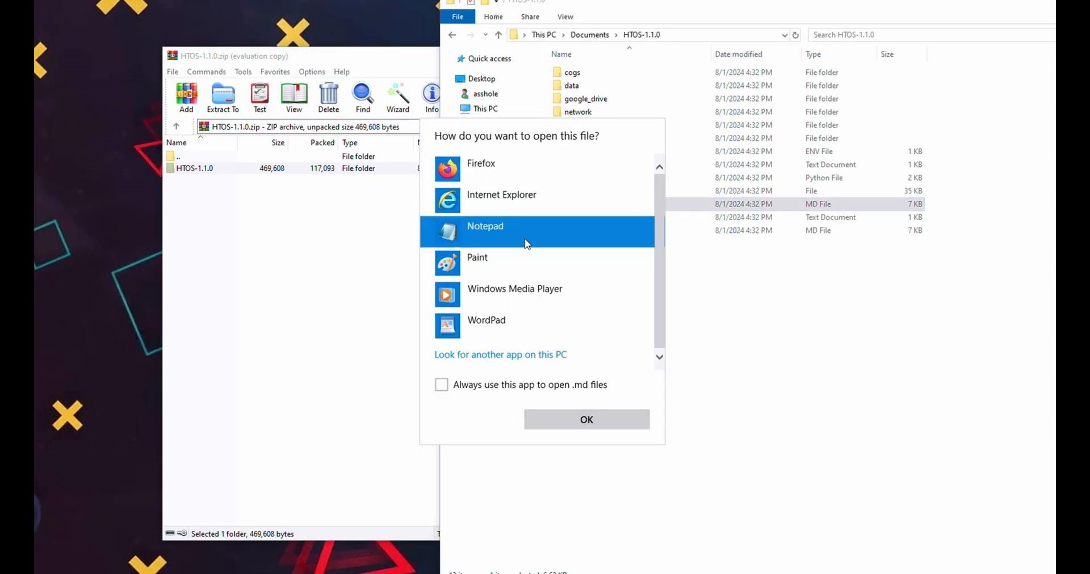
click(585, 419)
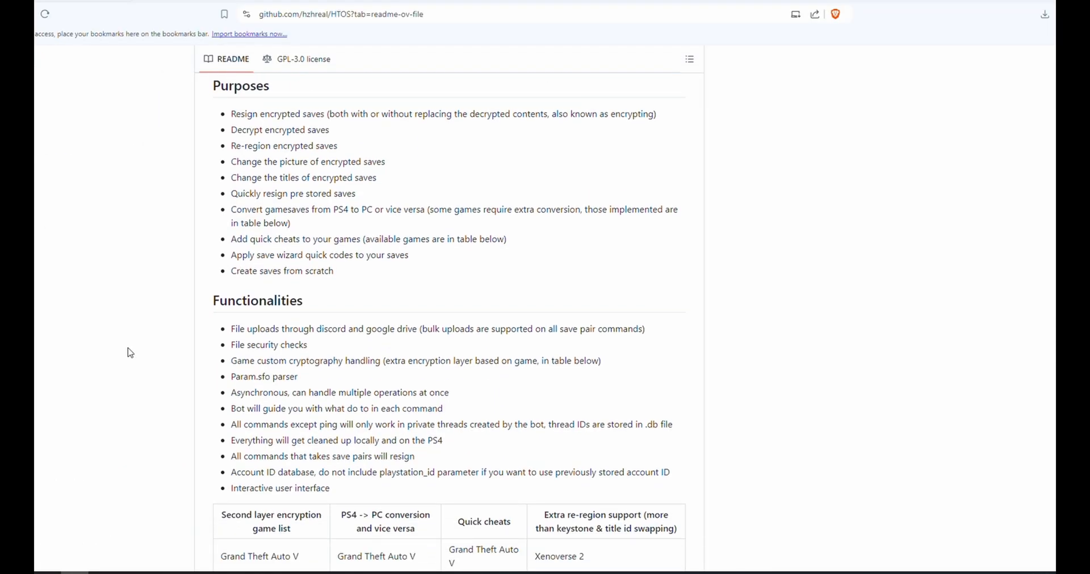
Read through the HTOS setup tutorial and open the .env file in Notepad
scroll(down, 3)
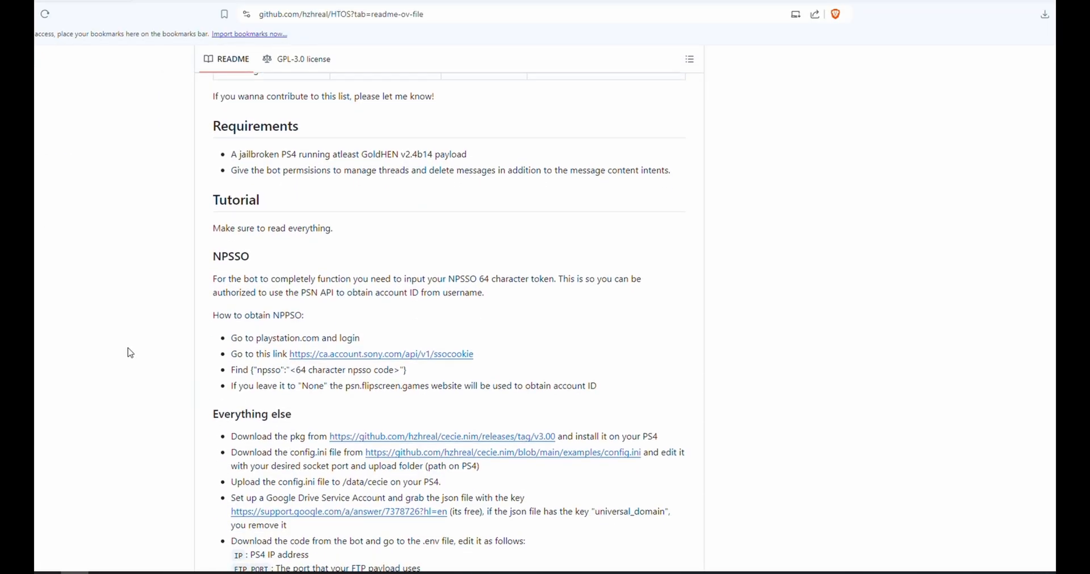
scroll(down, 3)
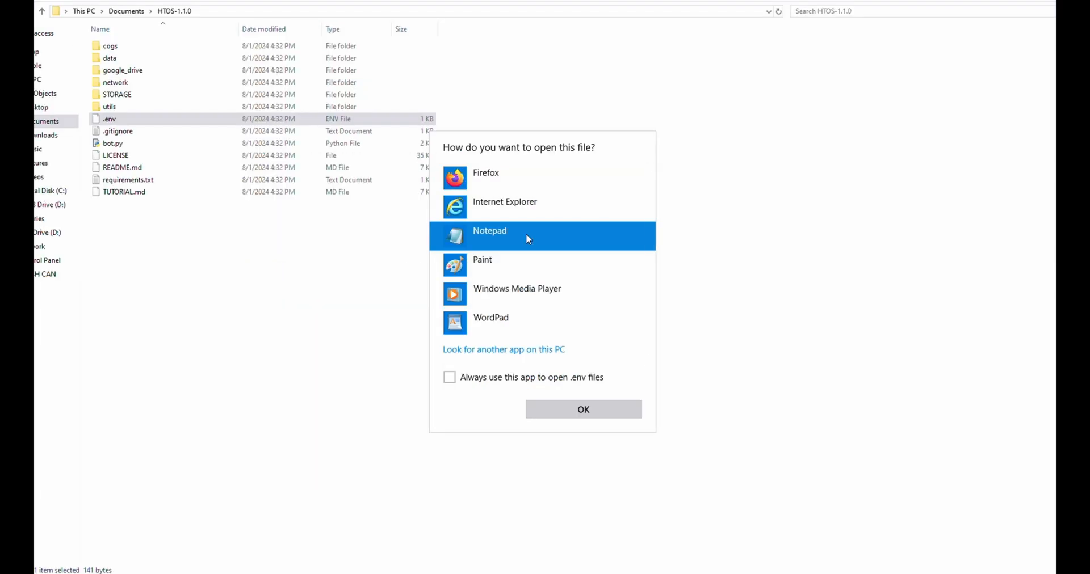
click(582, 409)
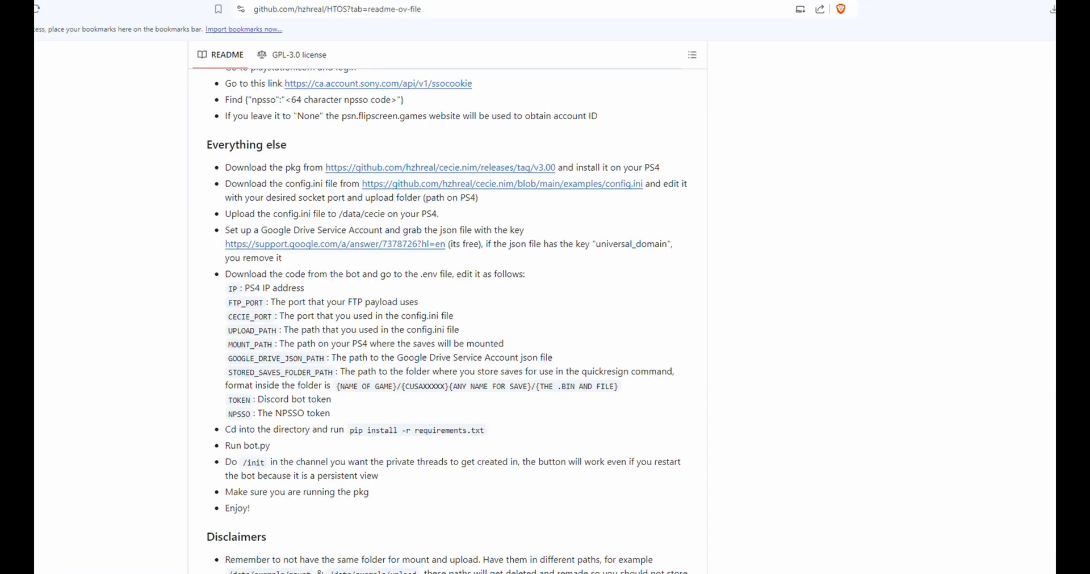
mouse_move(288, 152)
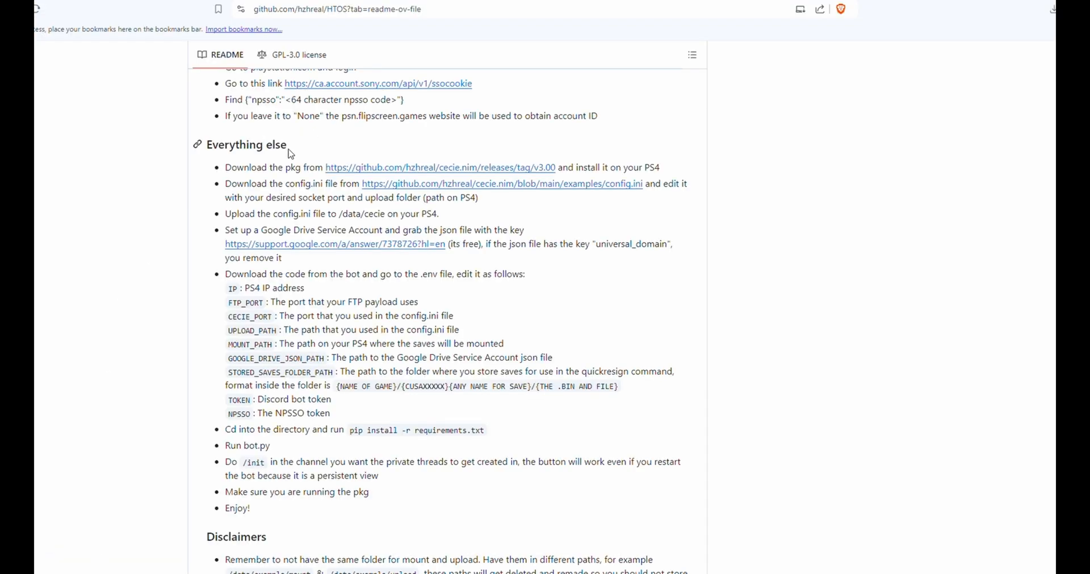
Download the Cecie v3.00 .pkg from its GitHub release and copy it from Downloads
right_click(442, 168)
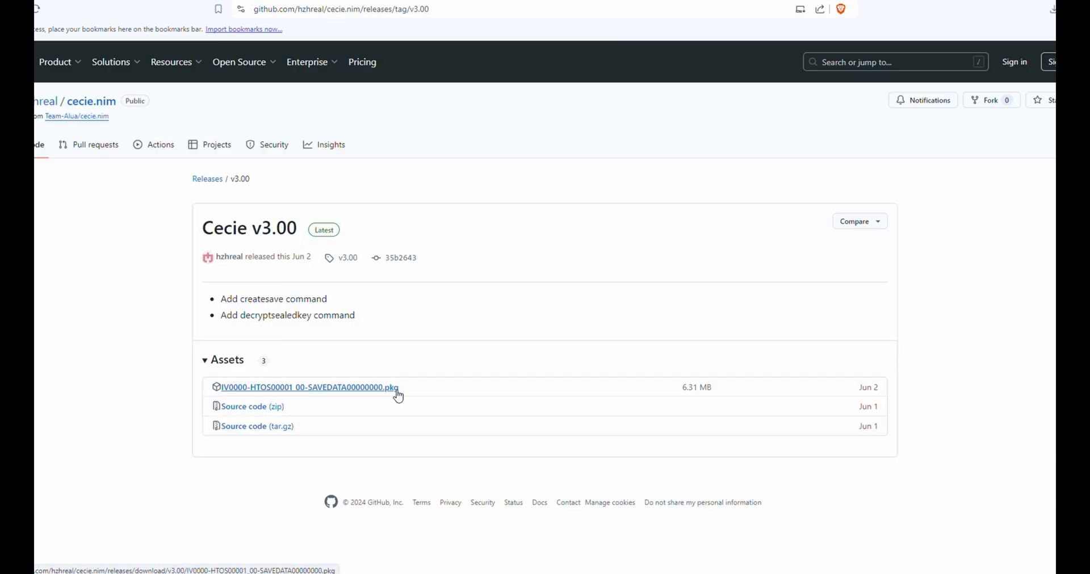
click(310, 387)
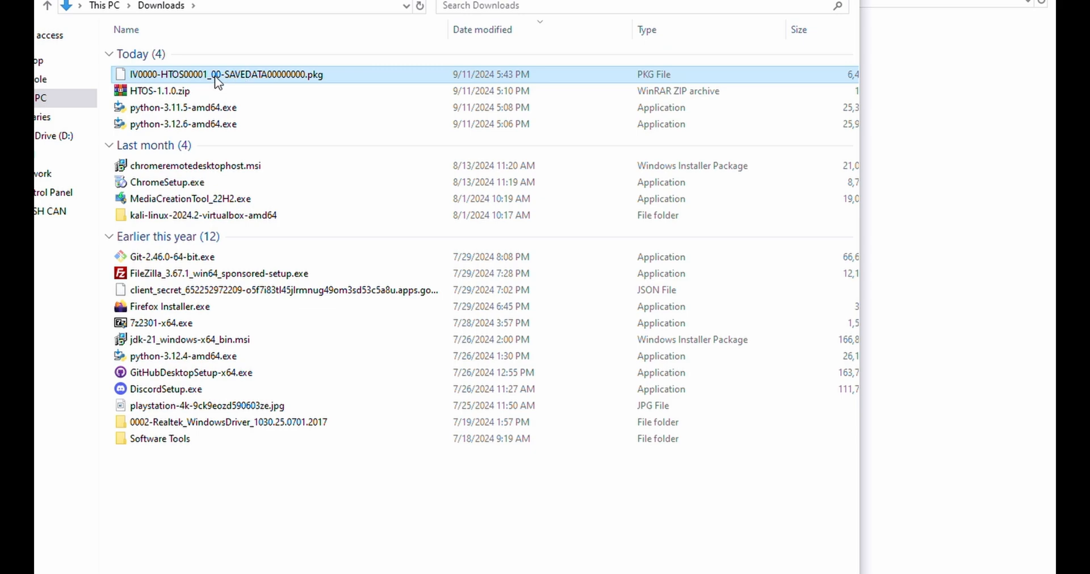
drag(223, 74, 340, 76)
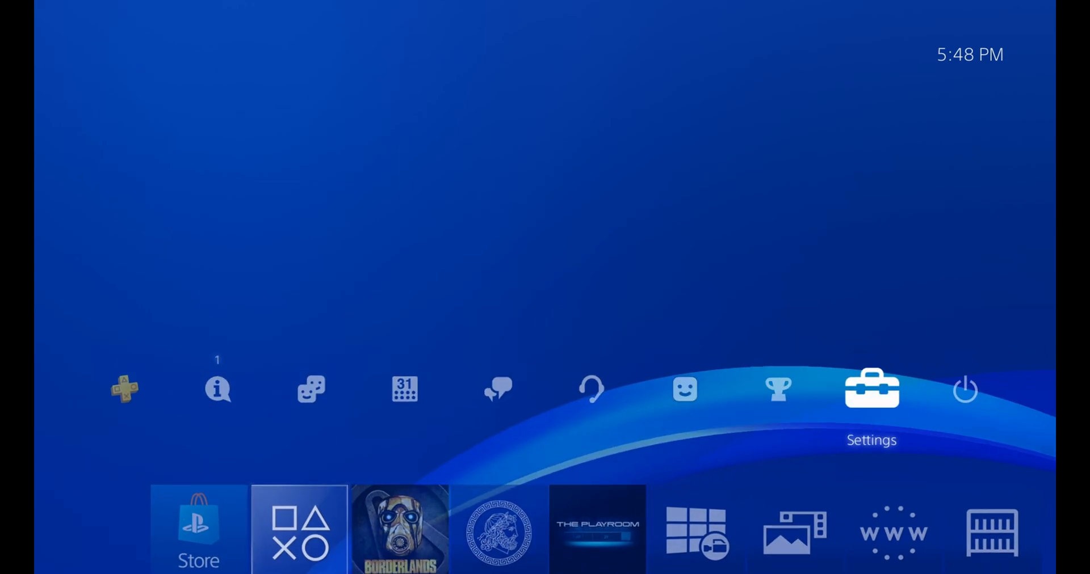
Run the GoldHEN v2.4b14 exploit from the PS4 User's Guide PS-Phive page
click(218, 389)
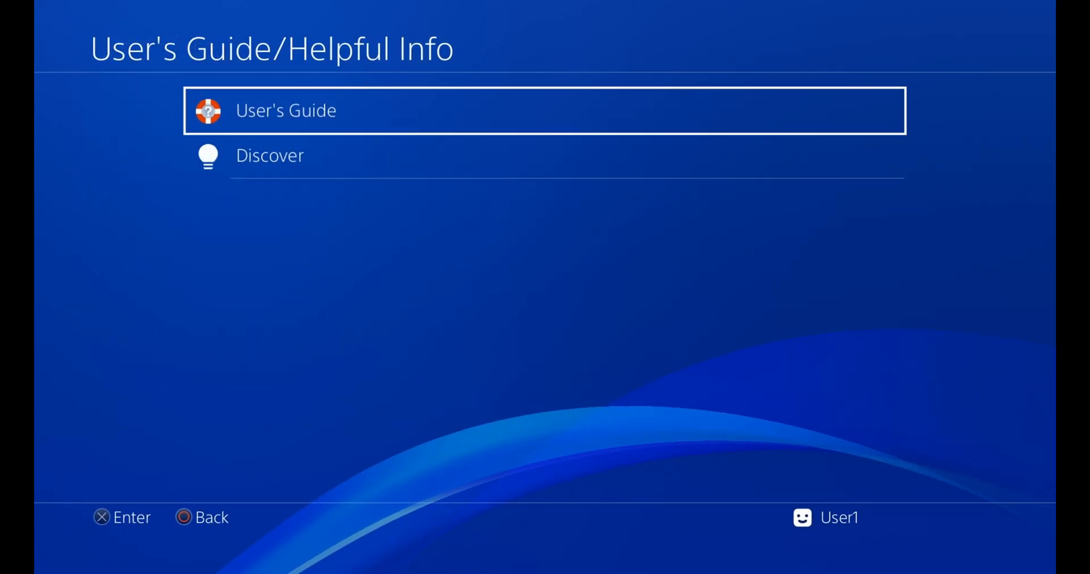
click(284, 110)
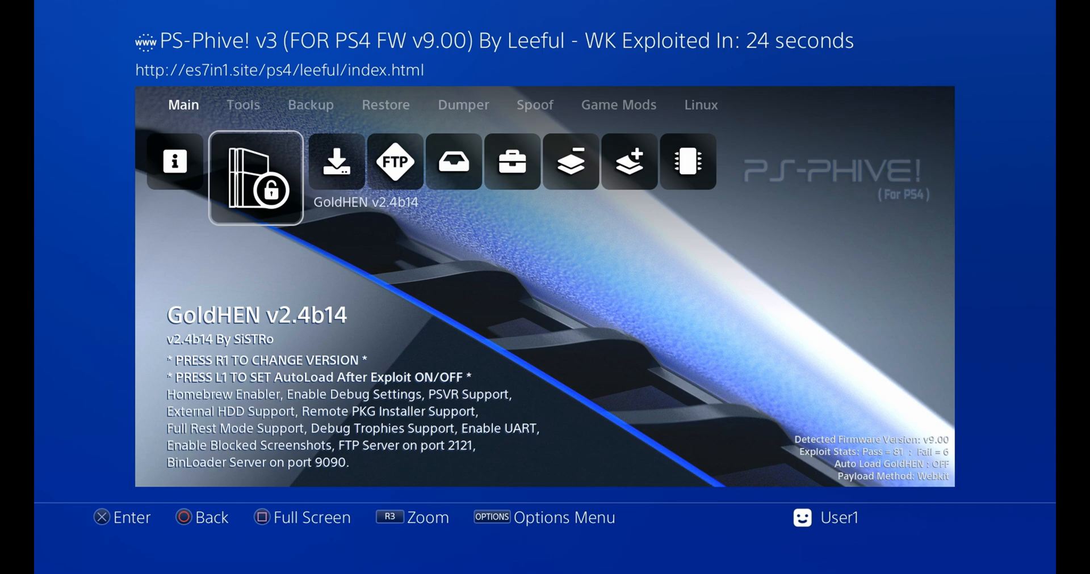
click(254, 175)
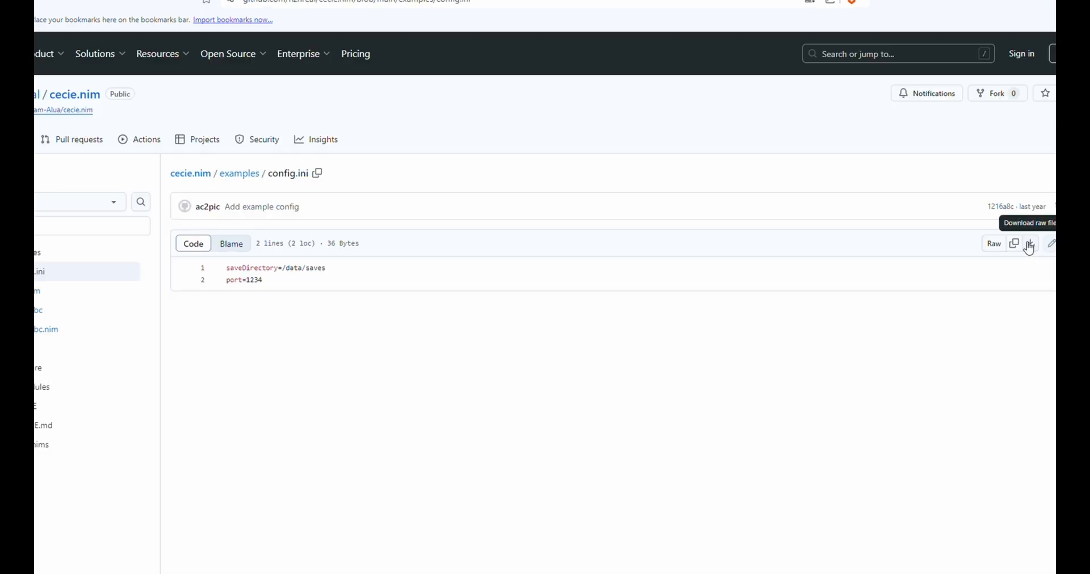
Save config.ini to the HTOS folder with saveDirectory /data/saves/cecie and port 9021
click(1031, 243)
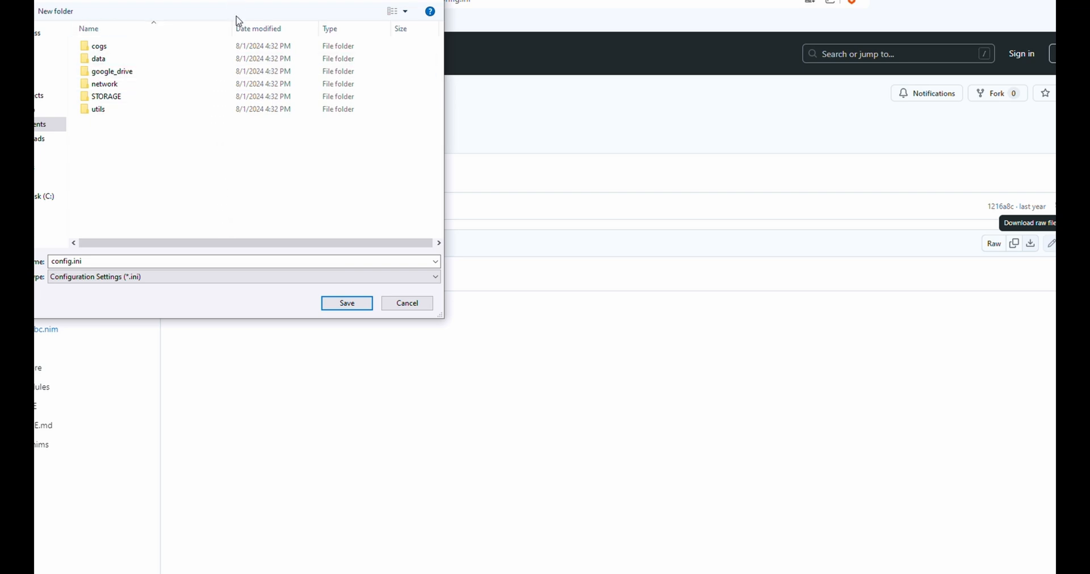
click(346, 303)
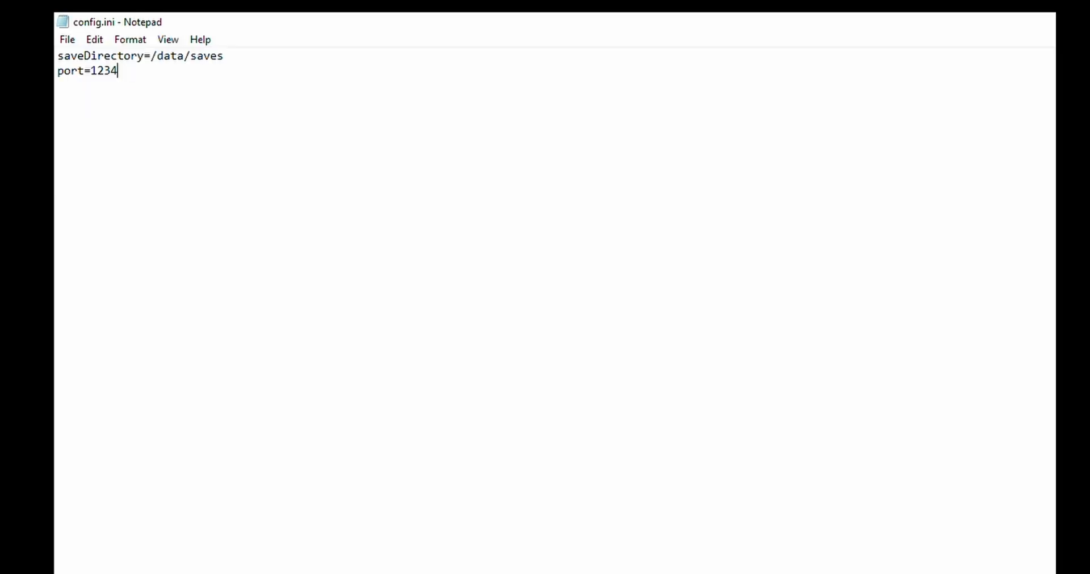
mouse_move(214, 74)
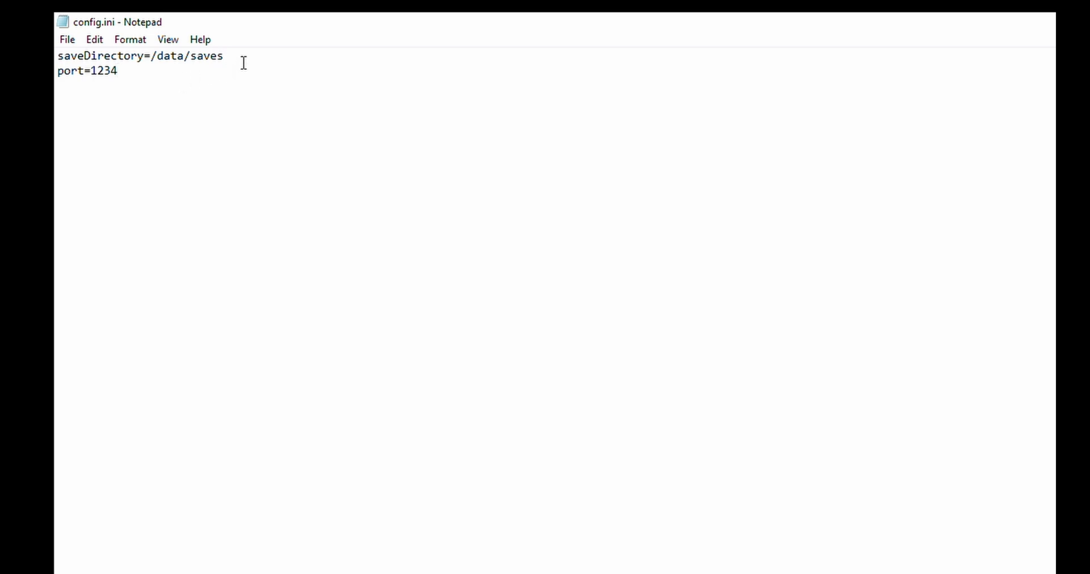
text(/c)
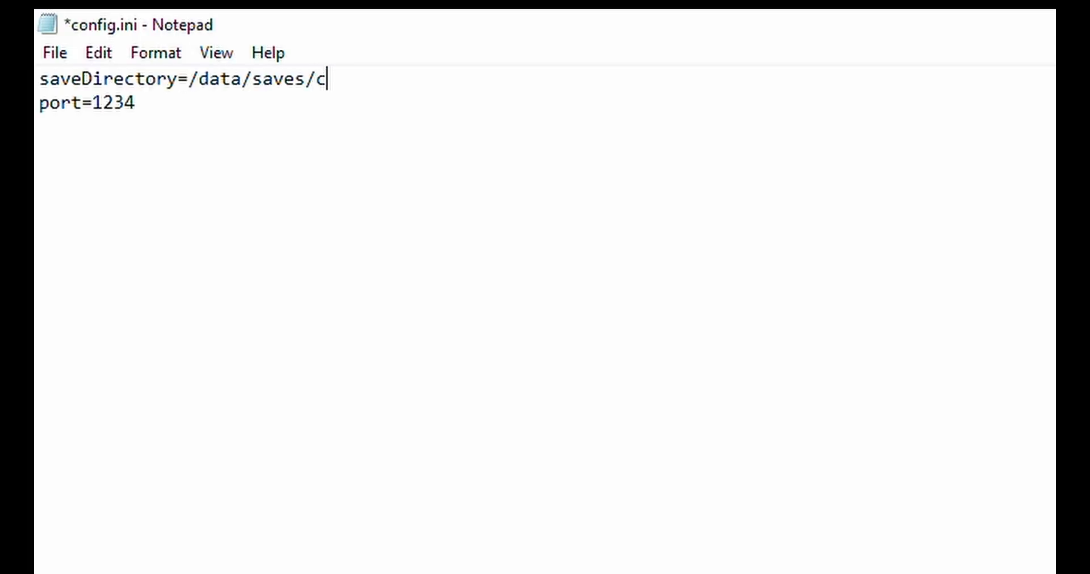
text(ecie)
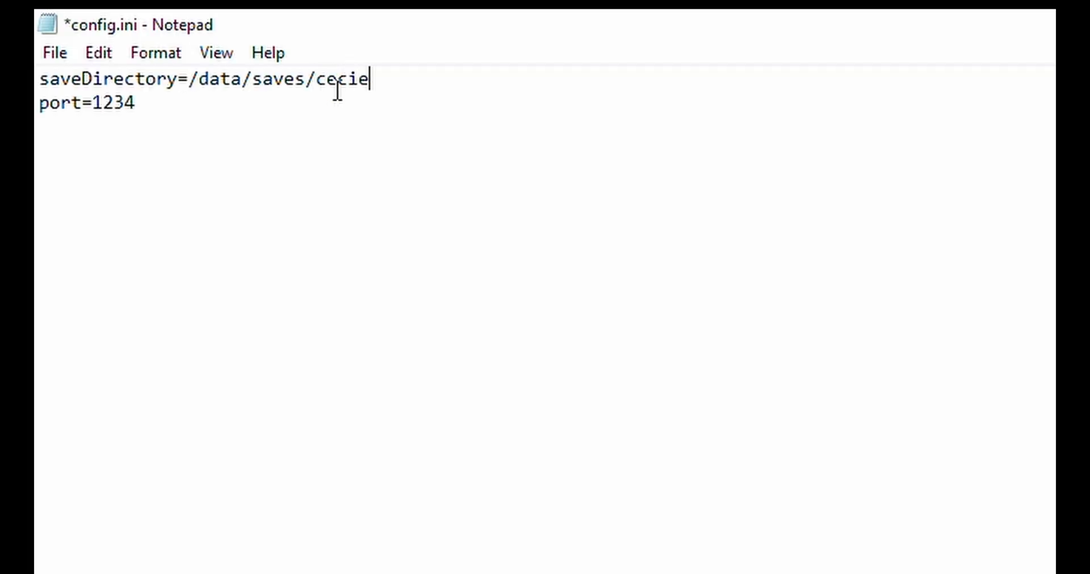
key(BackSpace)
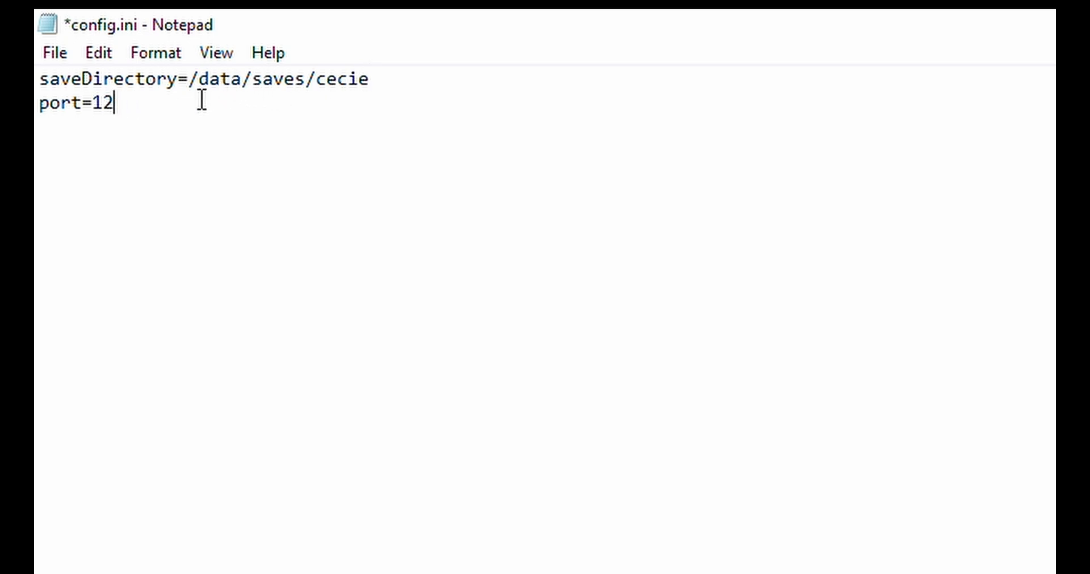
text(90)
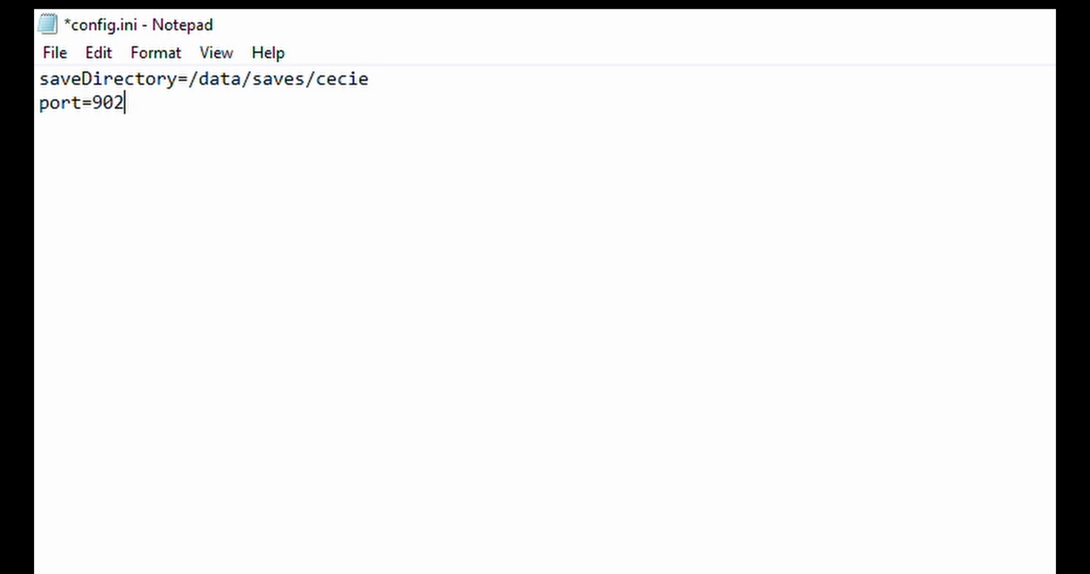
text(1)
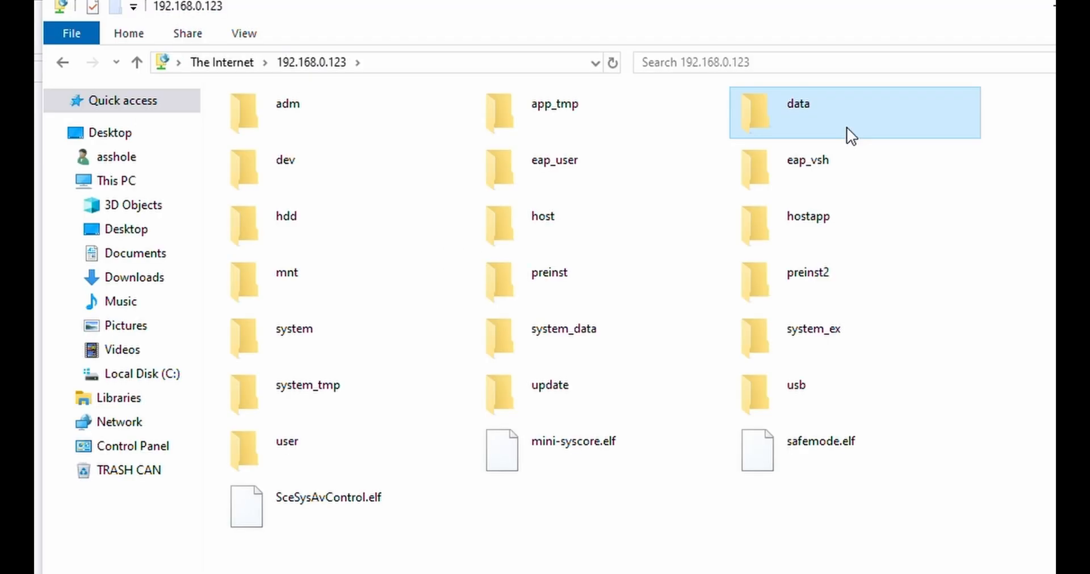
Browse to data/saves on the PS4 FTP share and add a folder named cecie
double_click(796, 104)
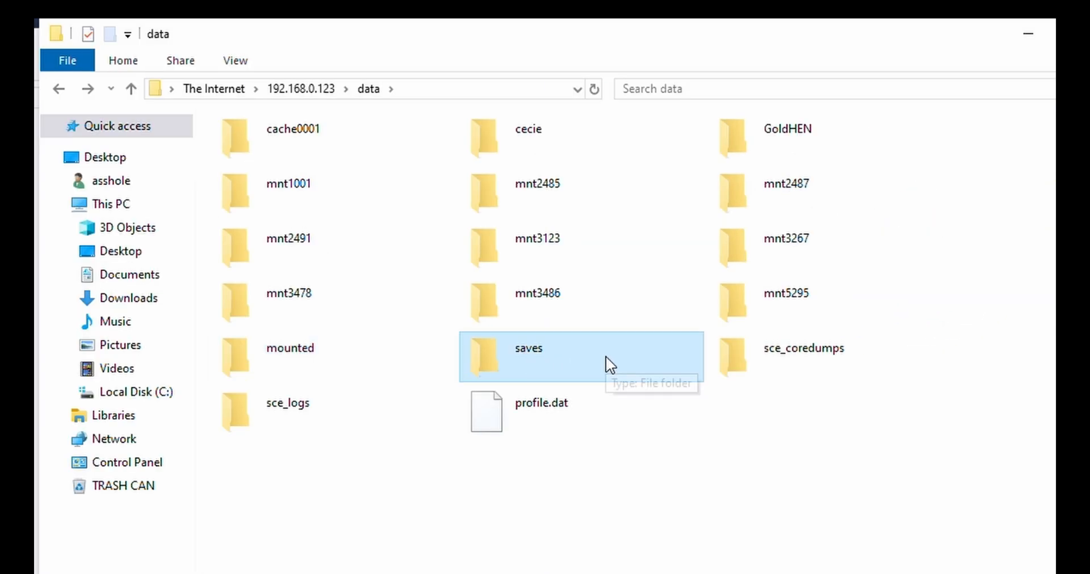
double_click(528, 348)
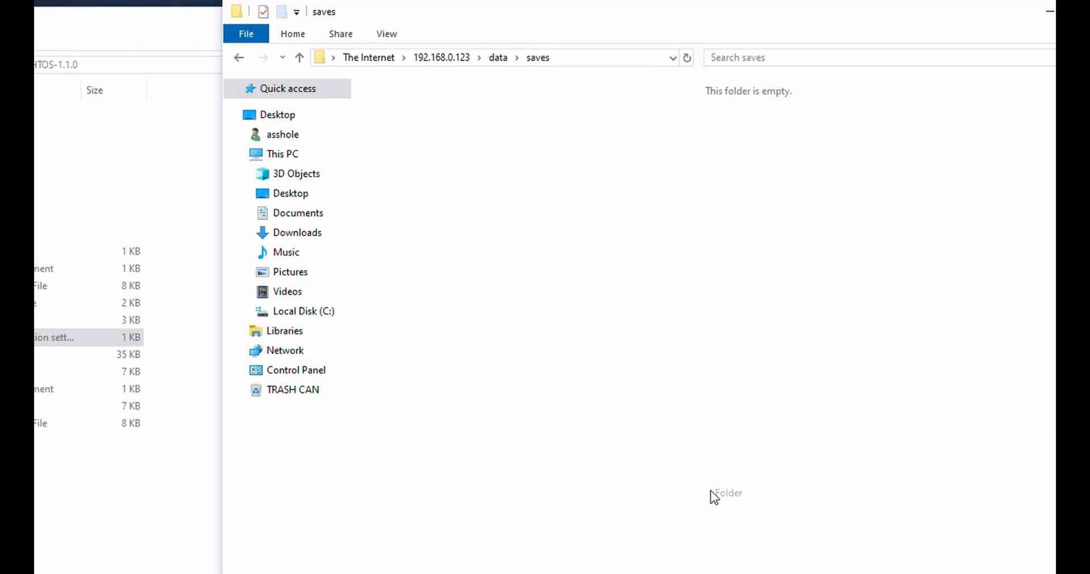
text(cecie)
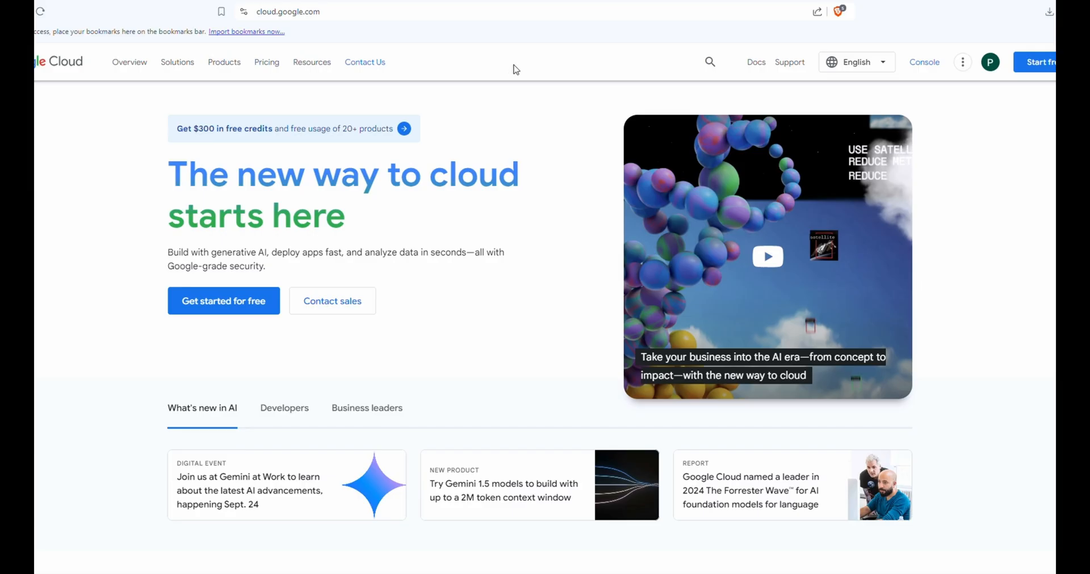
mouse_move(629, 129)
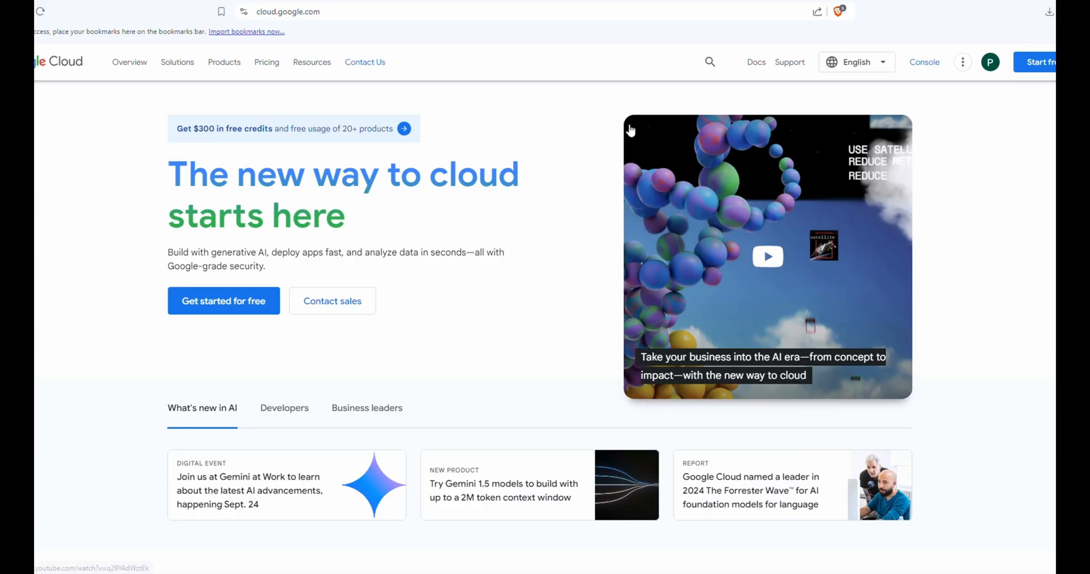
Open the Google Cloud console from cloud.google.com and select the HTOS project
click(924, 62)
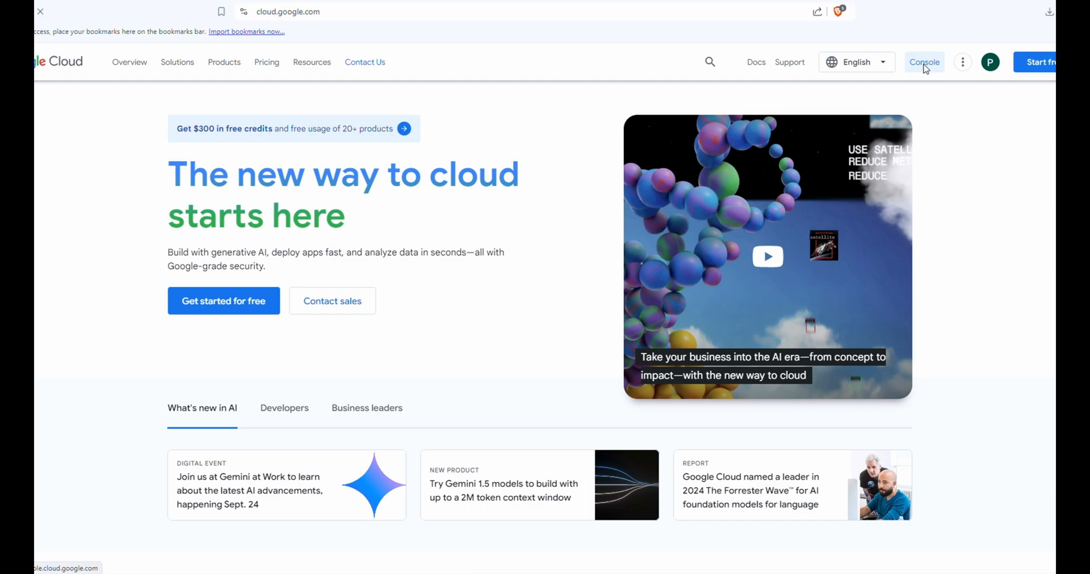
click(924, 61)
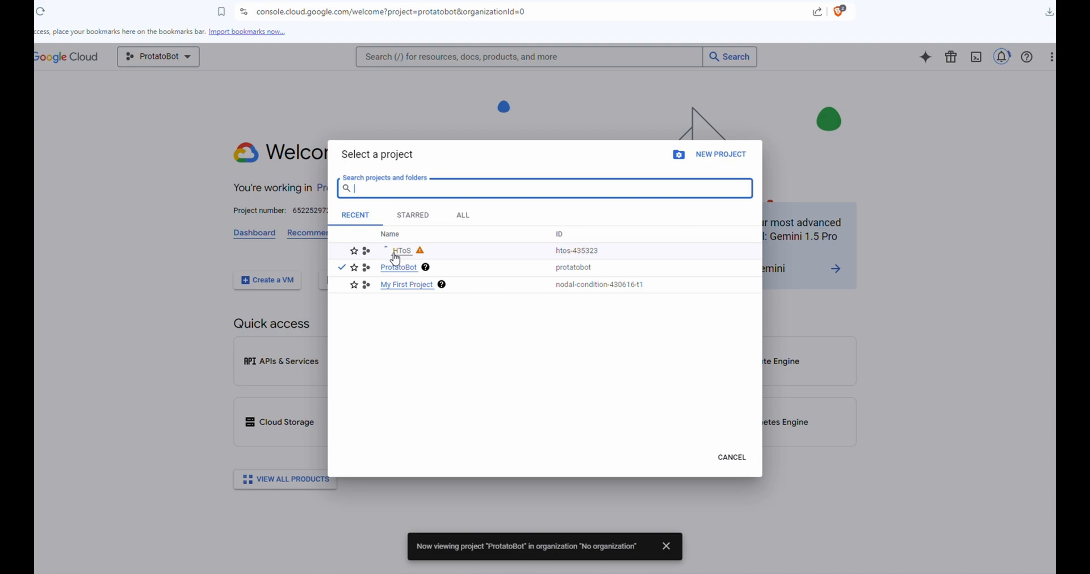
click(401, 250)
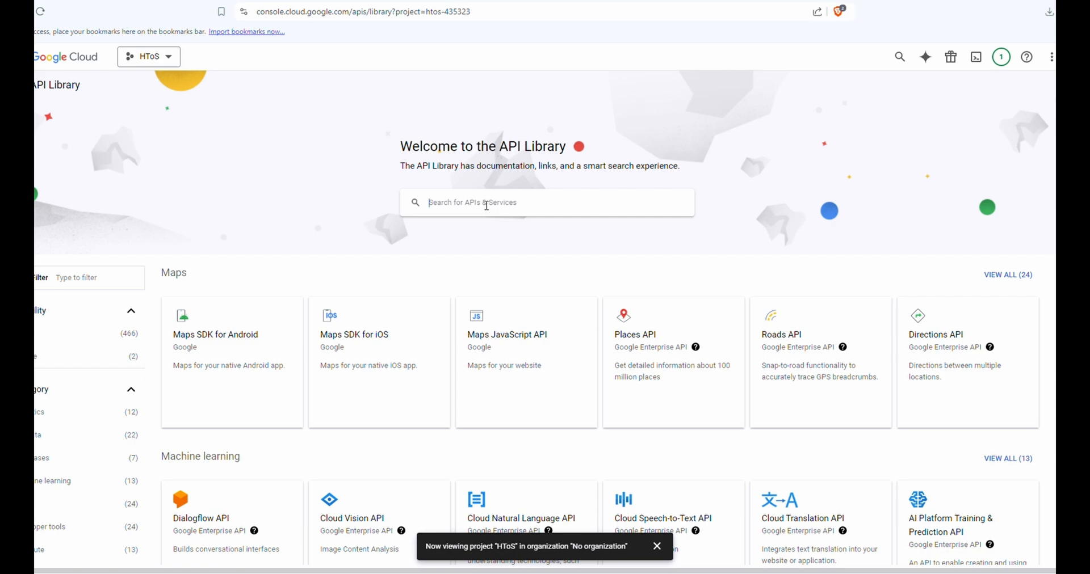
Search for and enable the Google Drive API, then view the project's Credentials page
text(google)
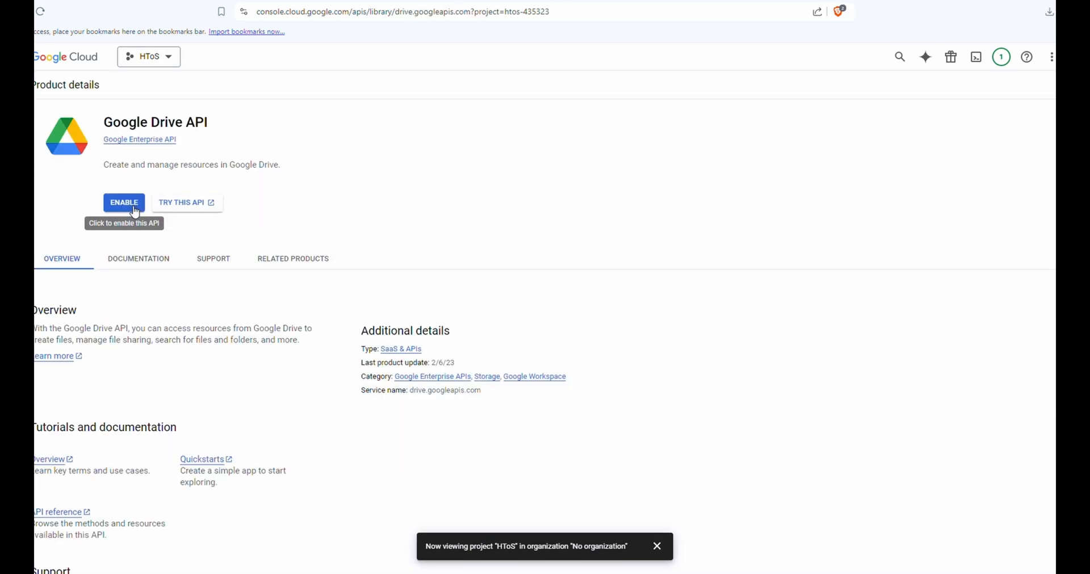
click(124, 202)
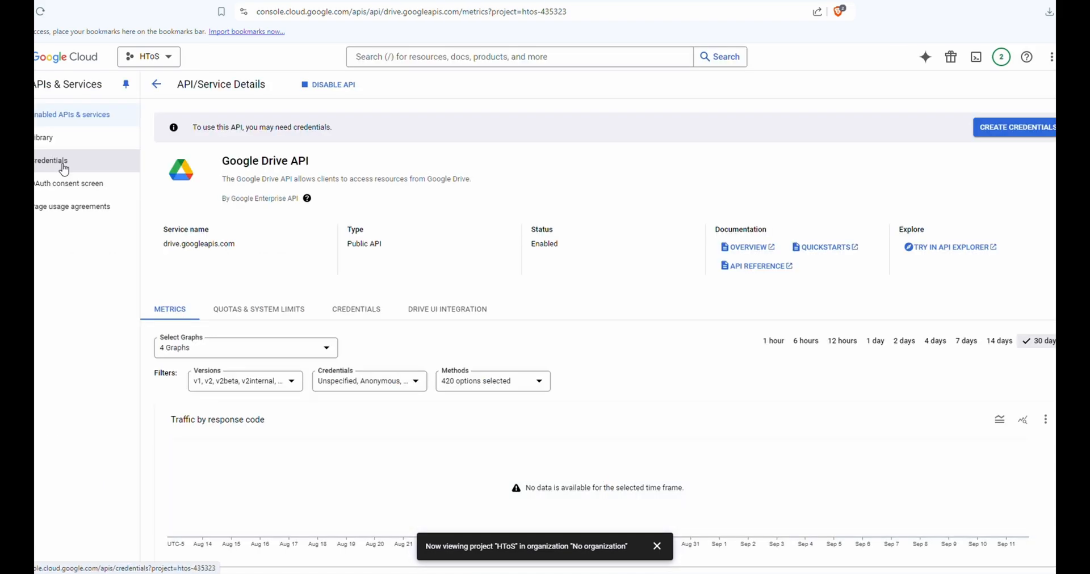
click(50, 161)
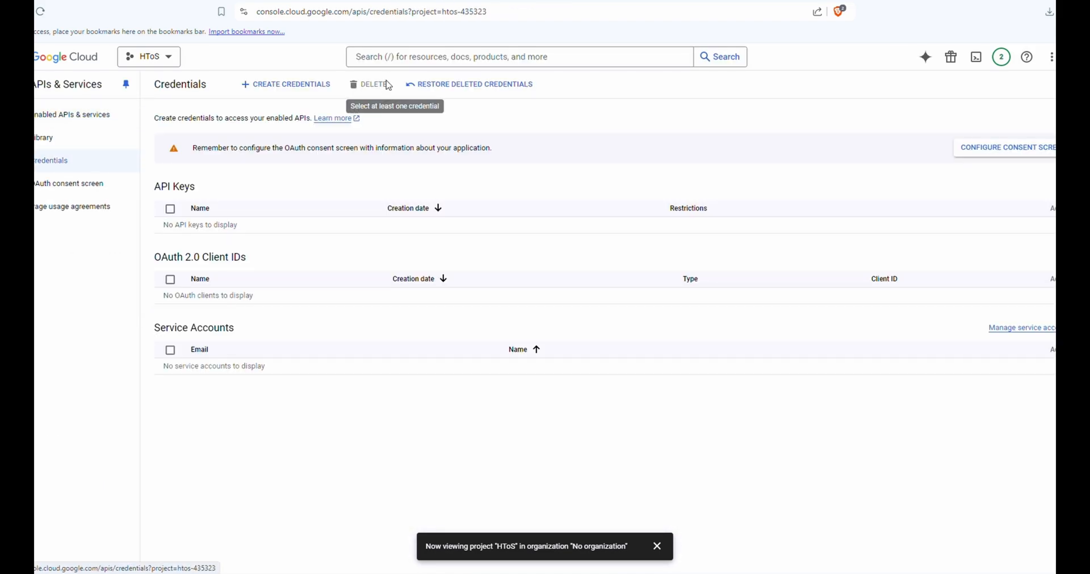
Create service account ProtosHTOS, described 'HTOS ran by ProtoBuffers', with the Owner role
click(285, 84)
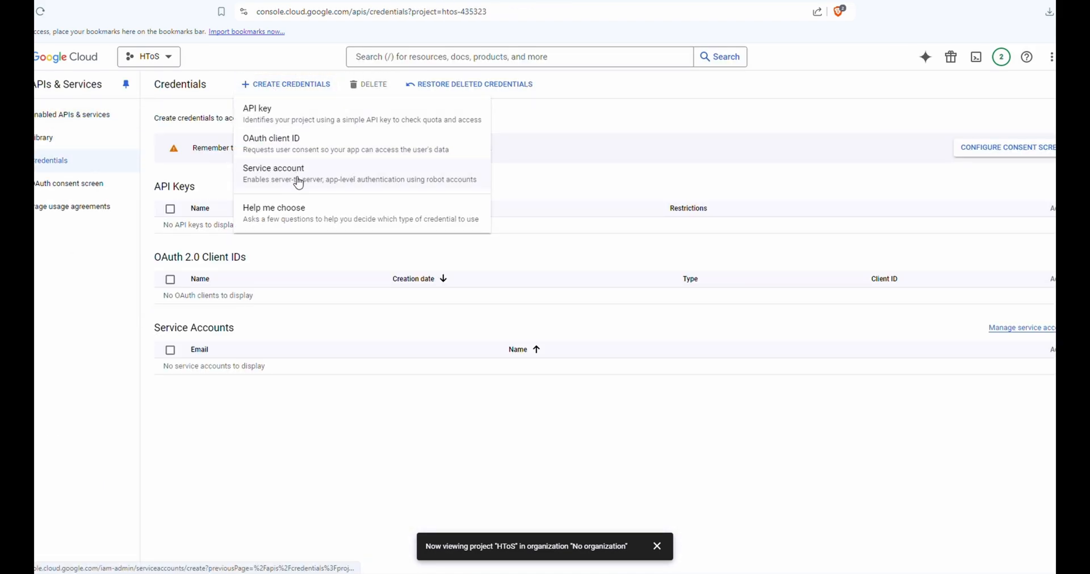
click(273, 168)
text(Protos)
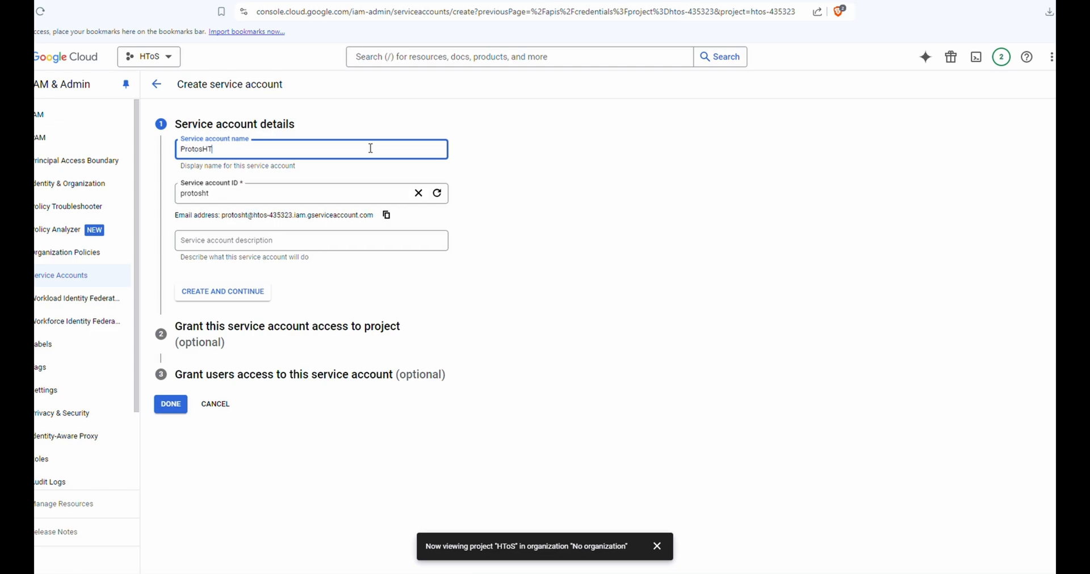
text(HTOS ran by ProtoBuffers)
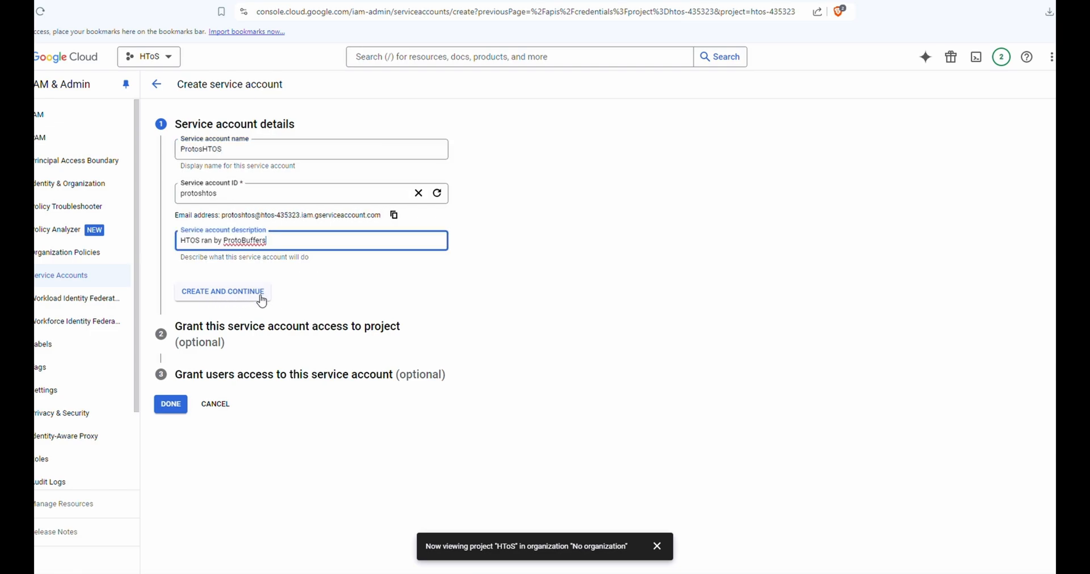
click(223, 291)
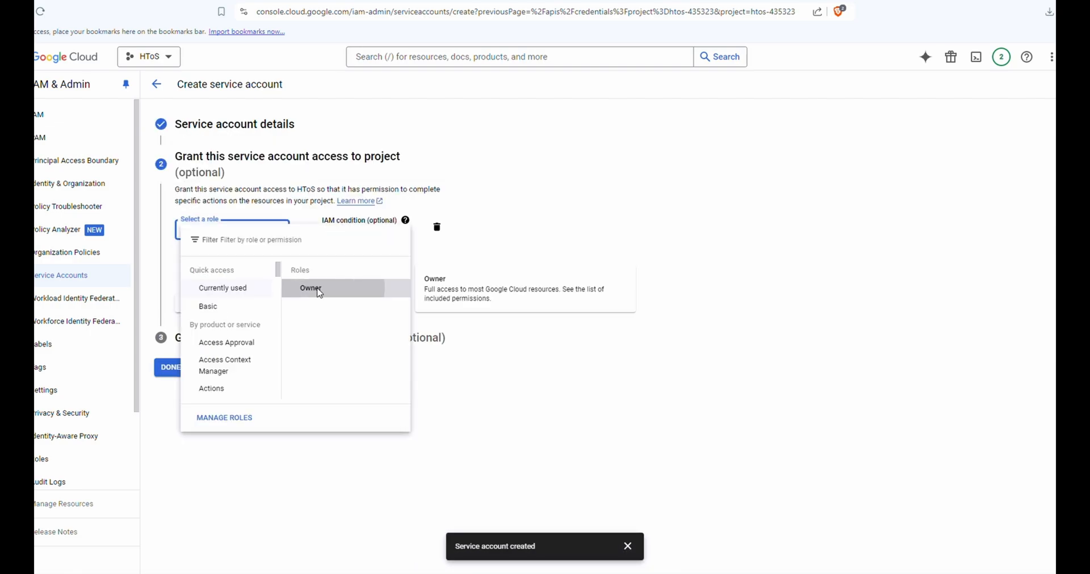
click(310, 288)
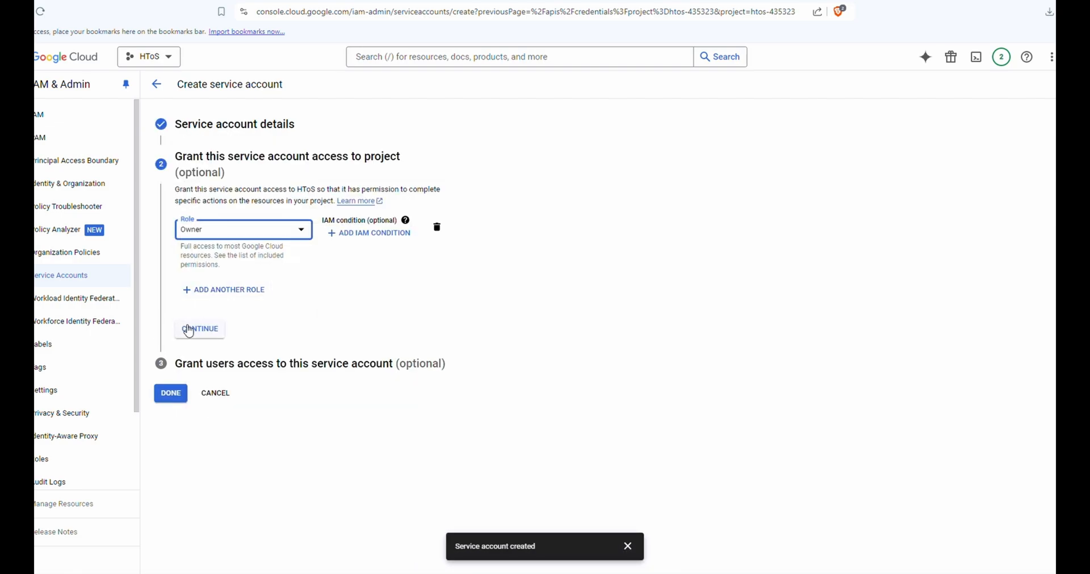
click(199, 328)
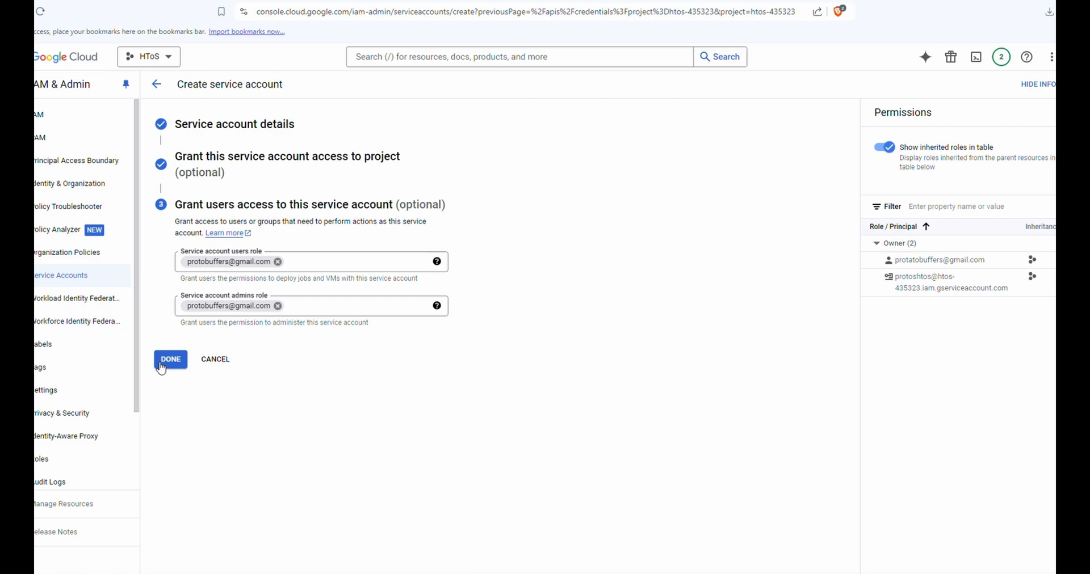
mouse_move(253, 269)
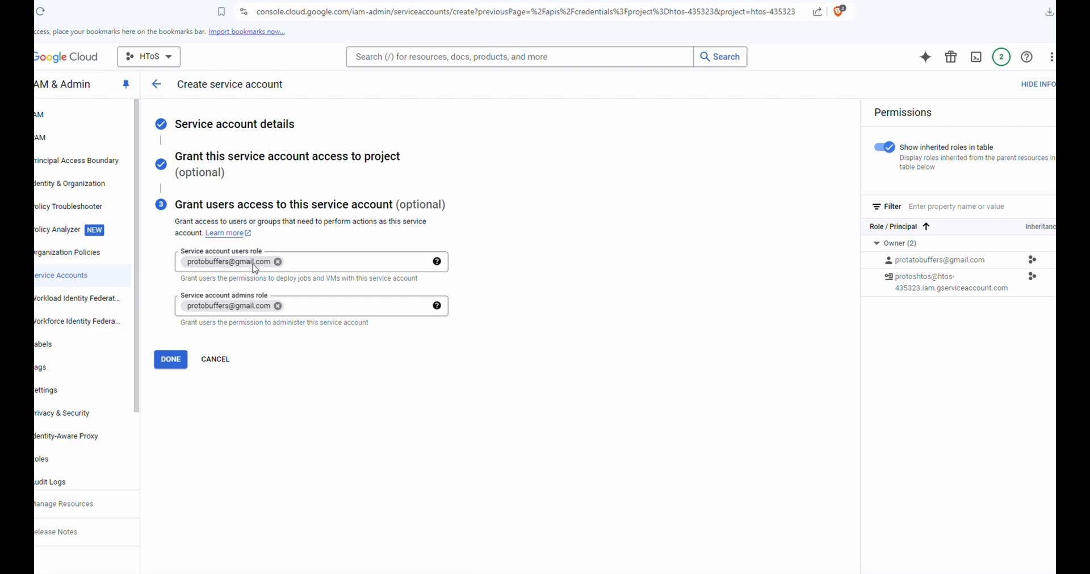
click(170, 359)
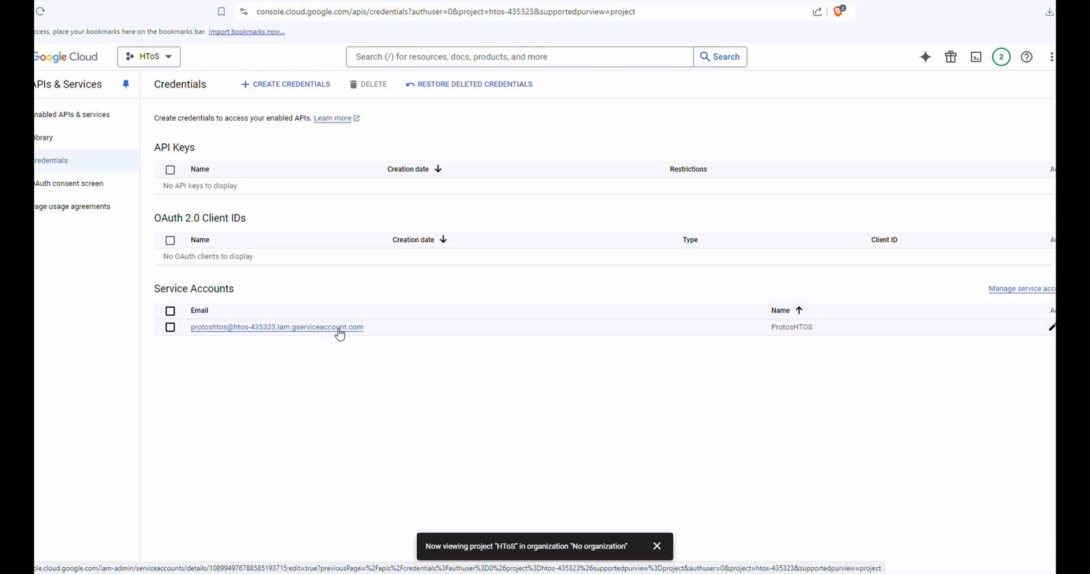
Generate a JSON key for ProtosHTOS and save it as client_secret.json in HTOS-1.1.0
click(277, 327)
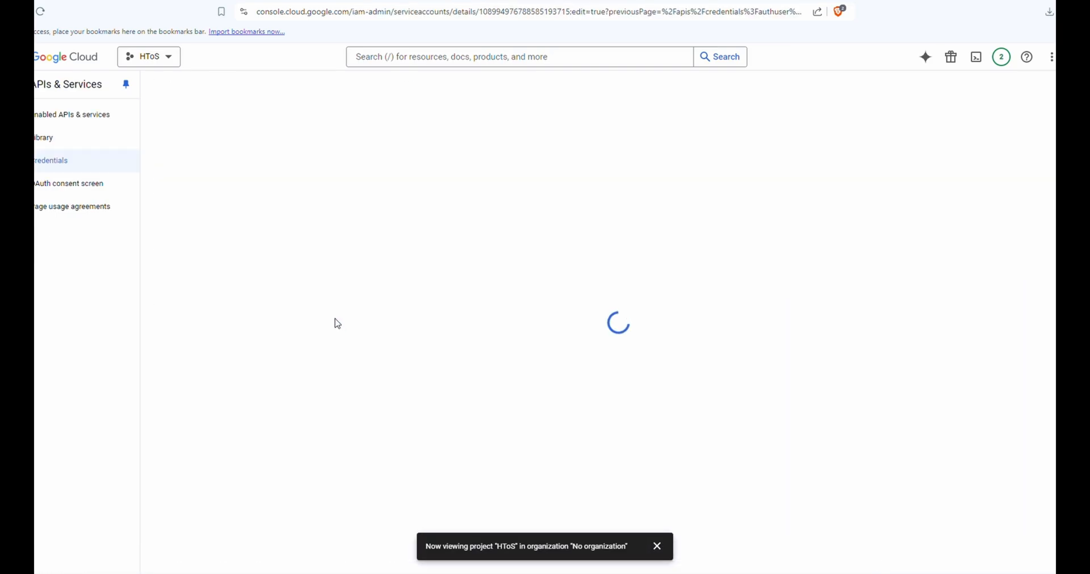
click(295, 108)
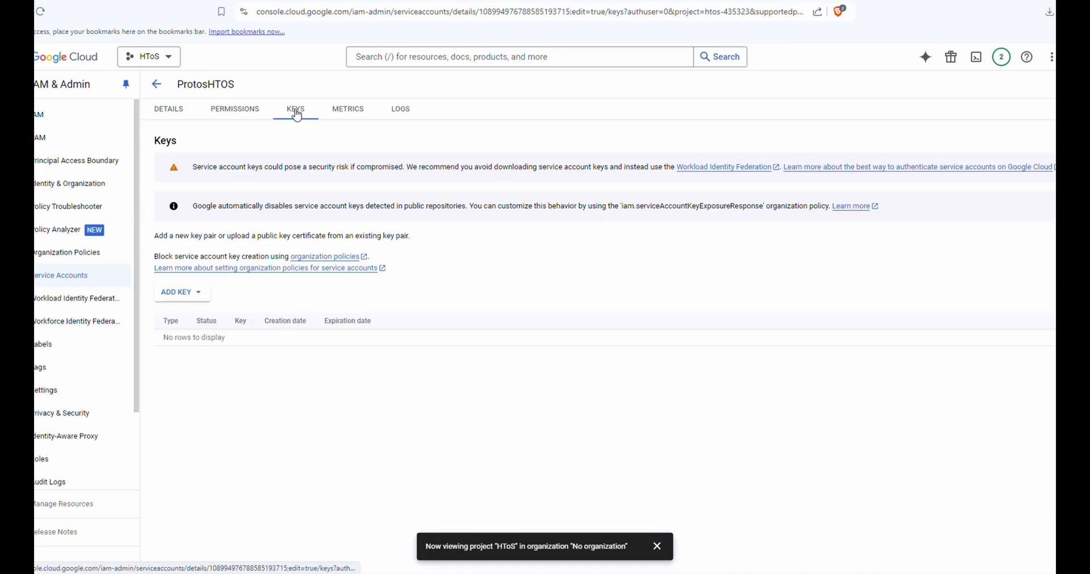
click(178, 291)
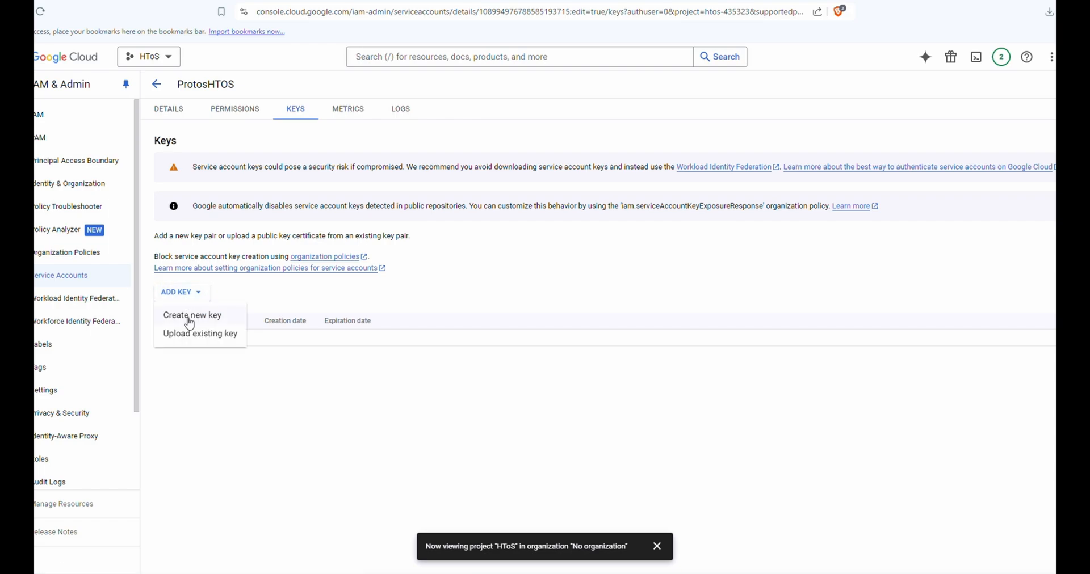
click(192, 315)
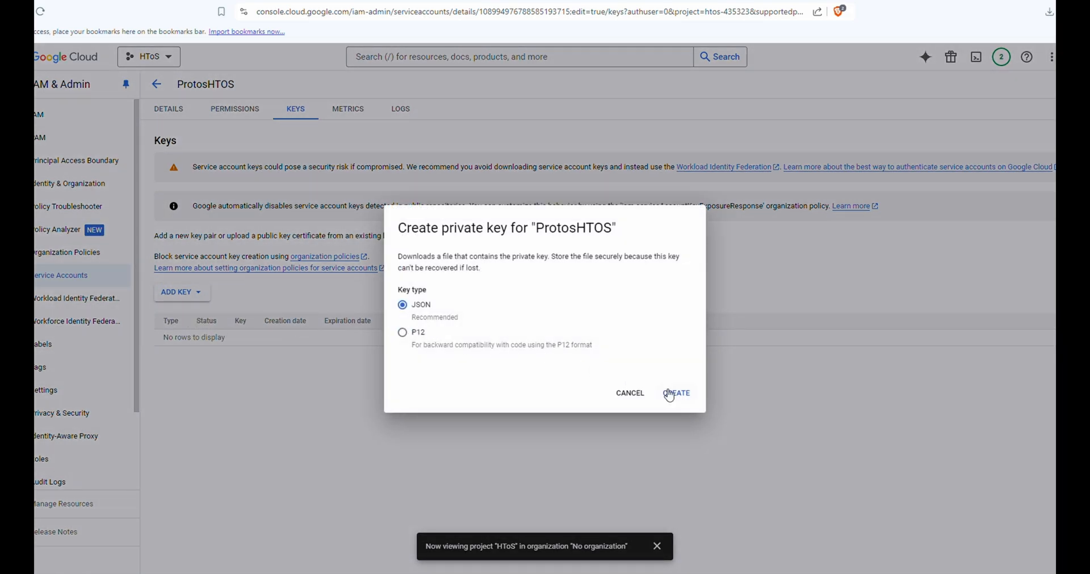
click(677, 392)
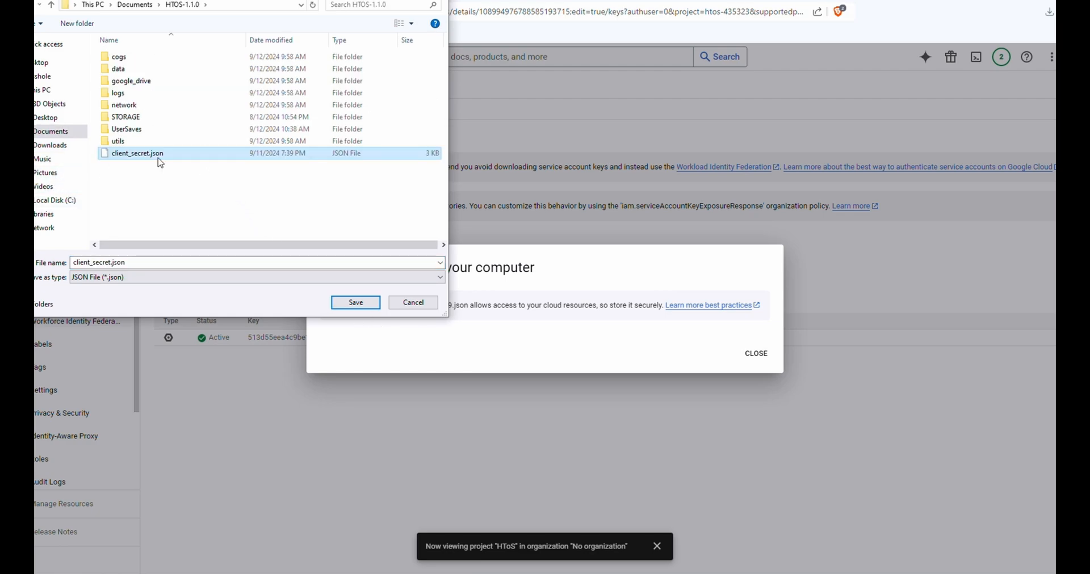
mouse_move(182, 160)
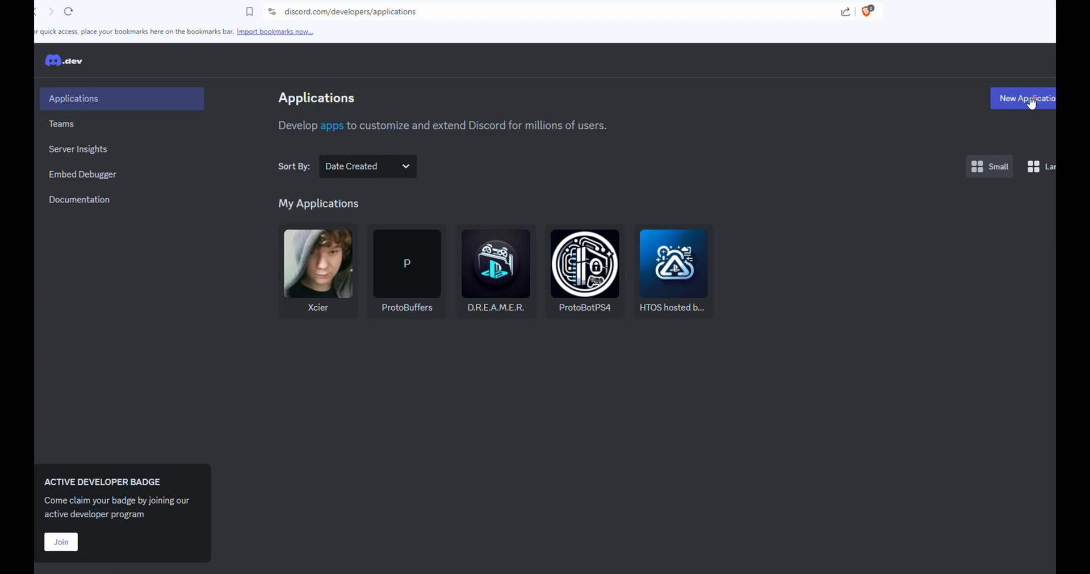
Create the WIZZY THE WIZARD Discord application and reset its bot token
click(1027, 98)
text(WIZZY THE WIZARD)
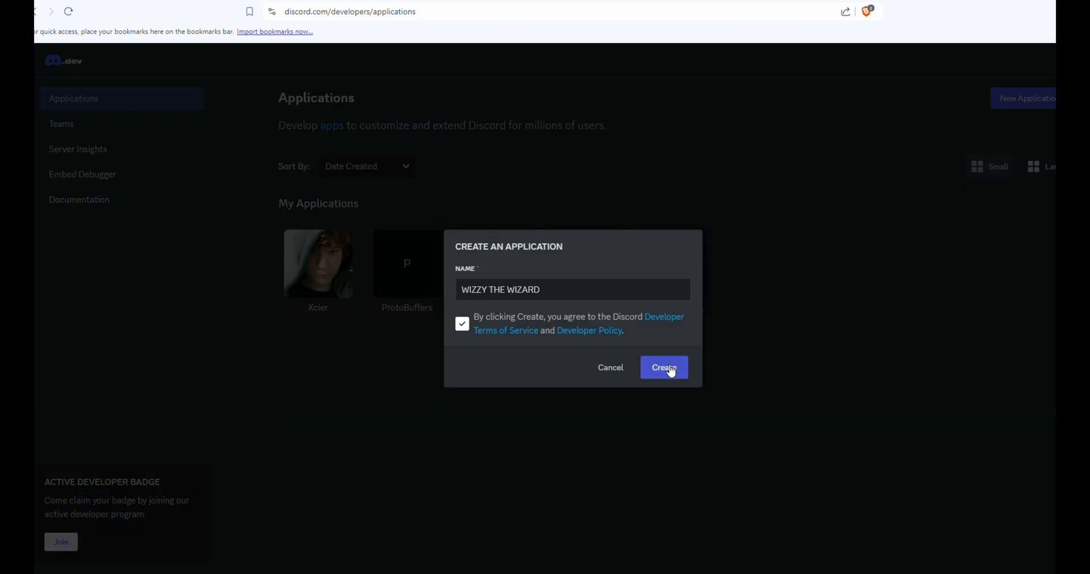
click(663, 367)
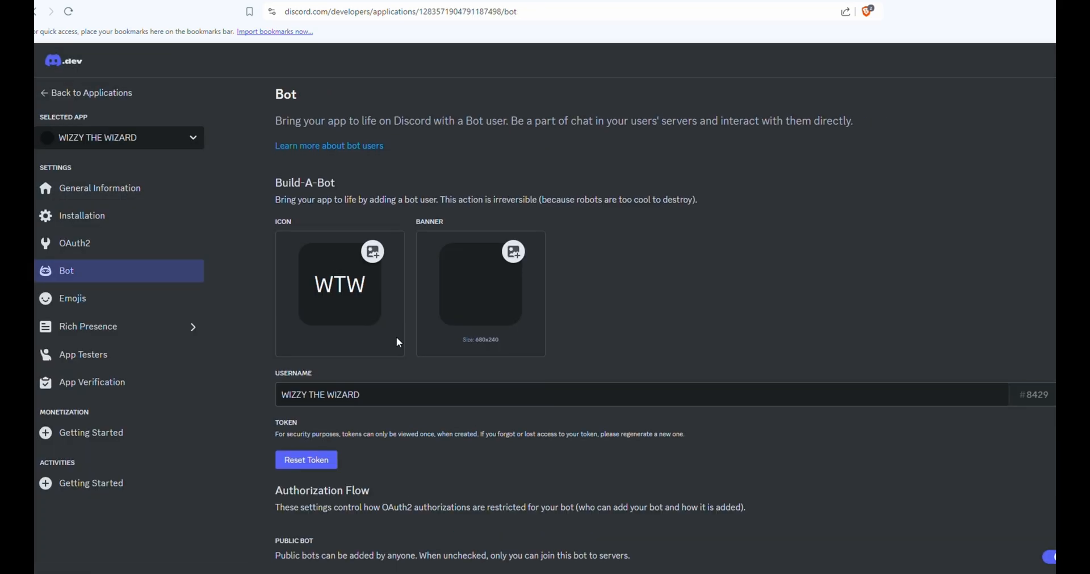
click(306, 460)
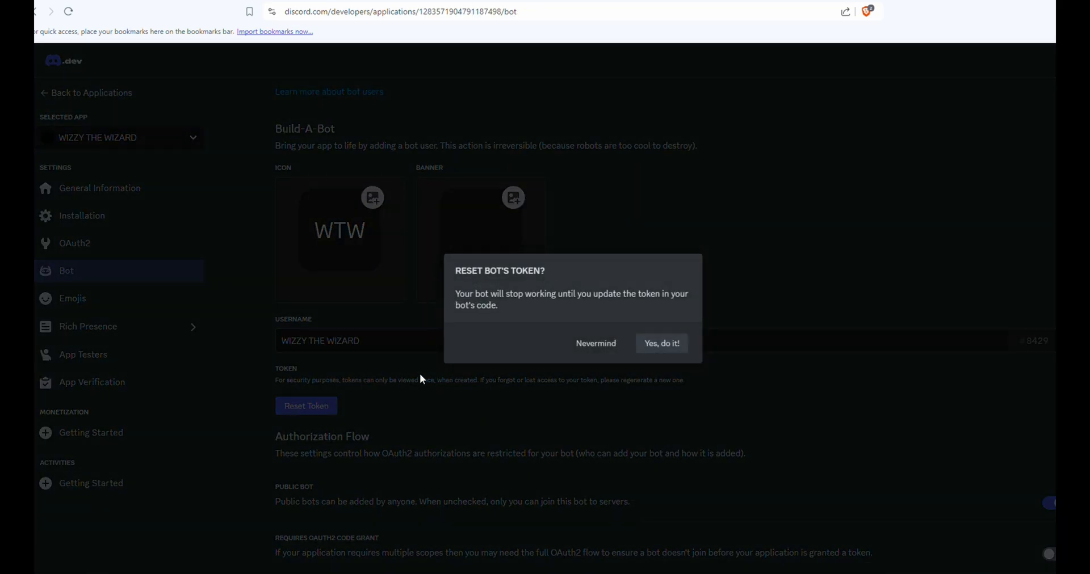
click(660, 342)
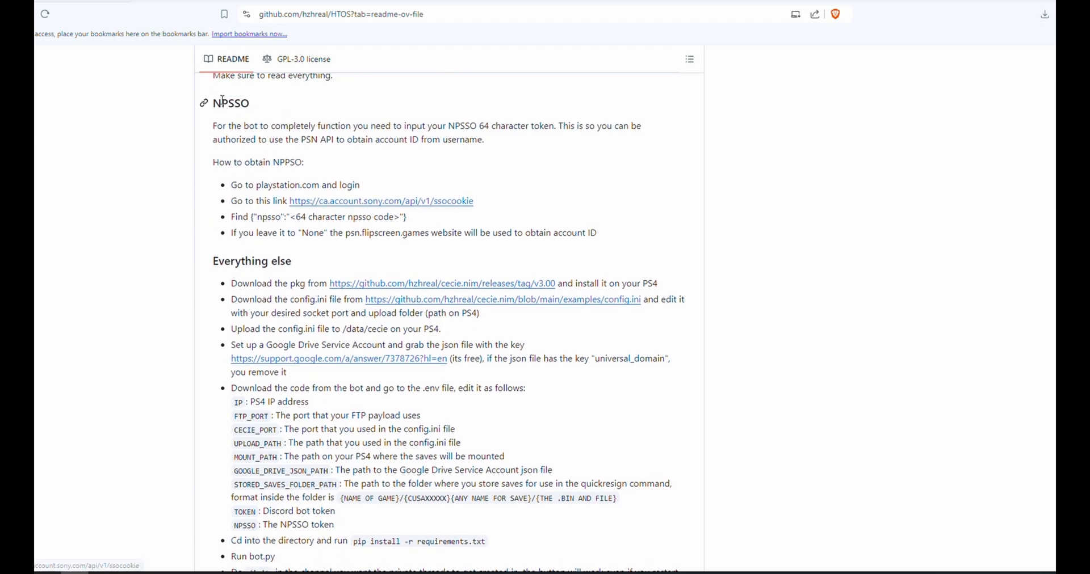
Review the README's Everything else .env keys and open the PS4 FTP root folder
click(381, 201)
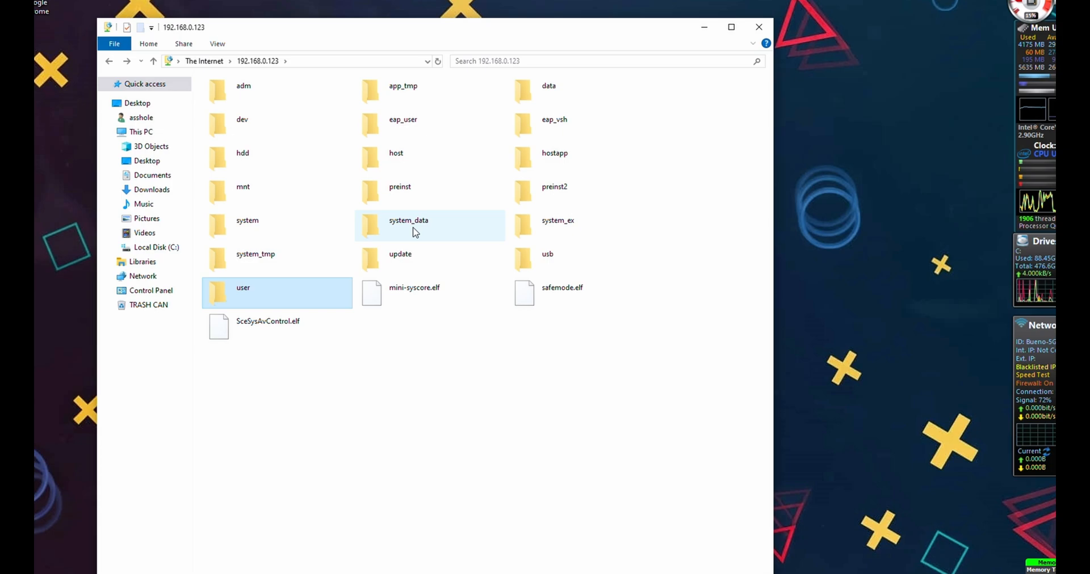
mouse_move(759, 27)
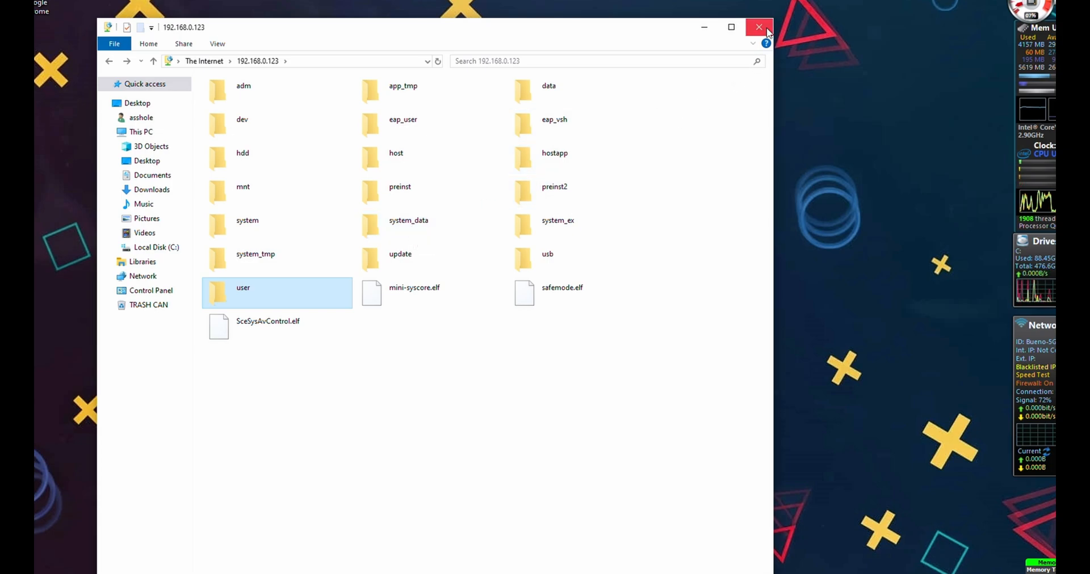
Close the PS4 FTP Explorer window and switch to the HTOS-1.1.0 folder
click(759, 27)
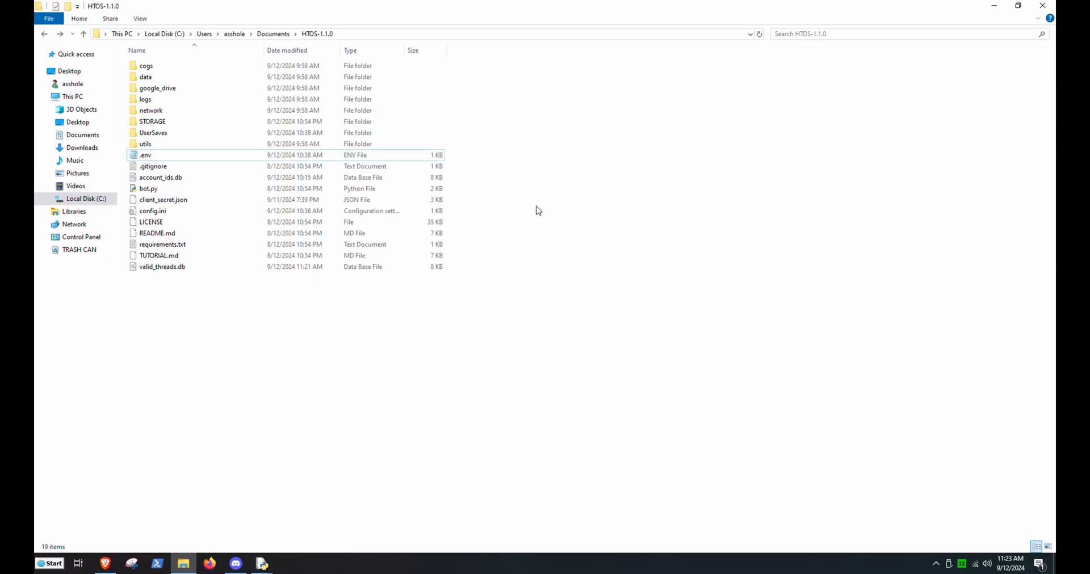
click(148, 188)
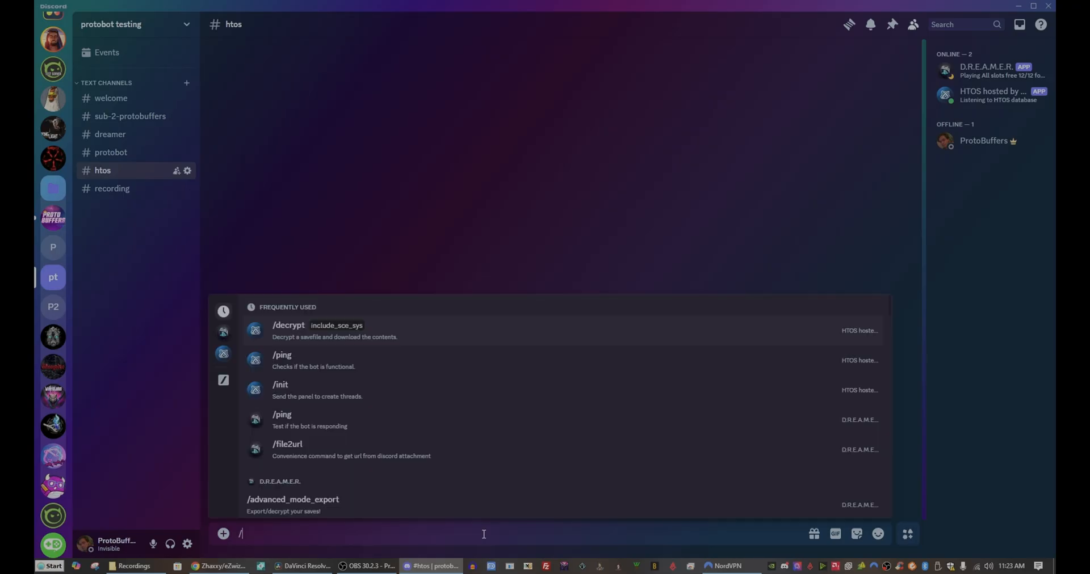
Run /init, then /ping in the protobuffers thread, highlighting FTP and CECIE Available
text(initt)
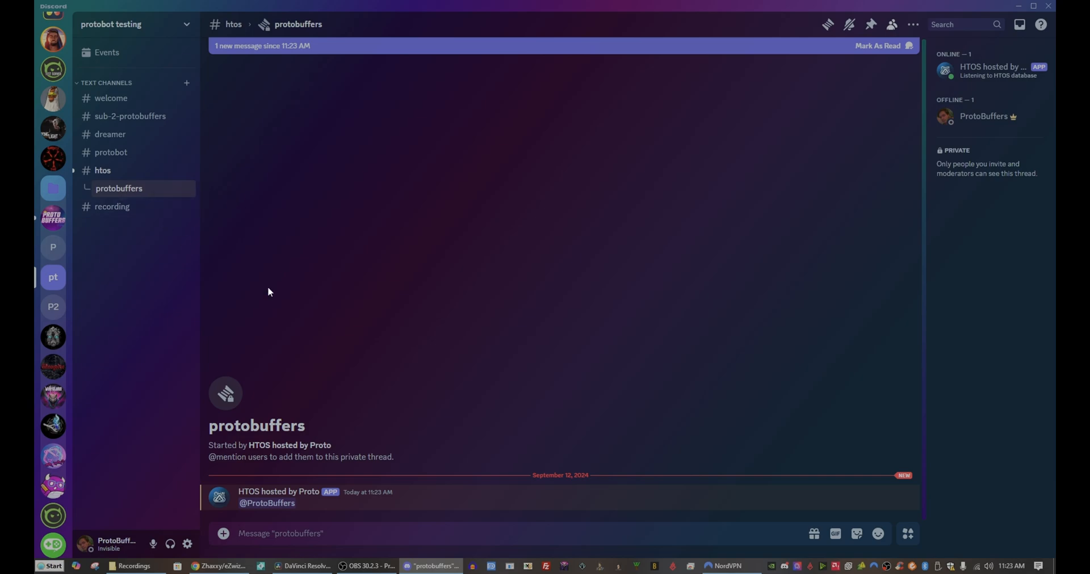
click(280, 533)
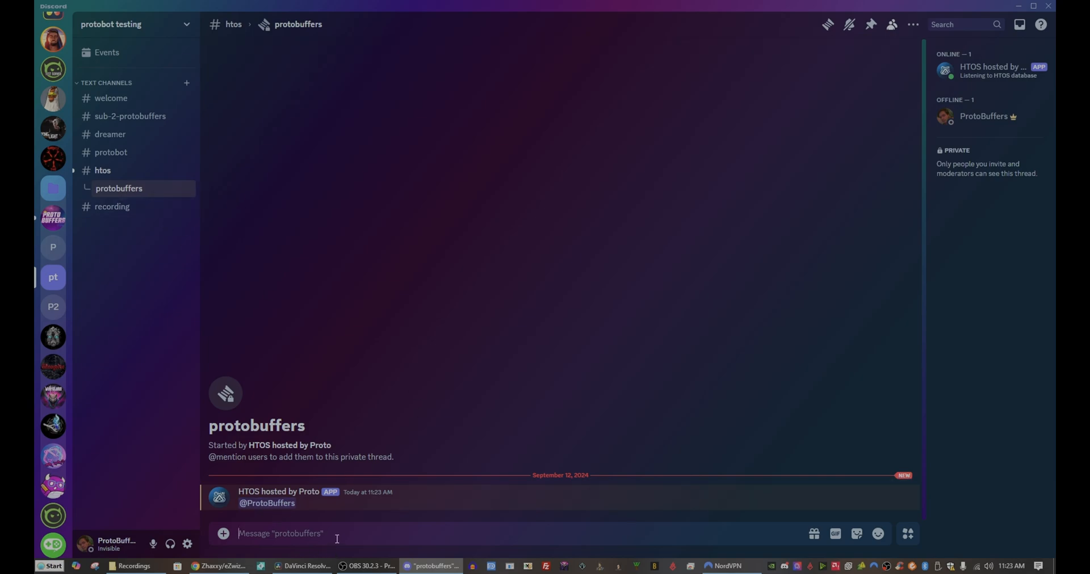
text(/)
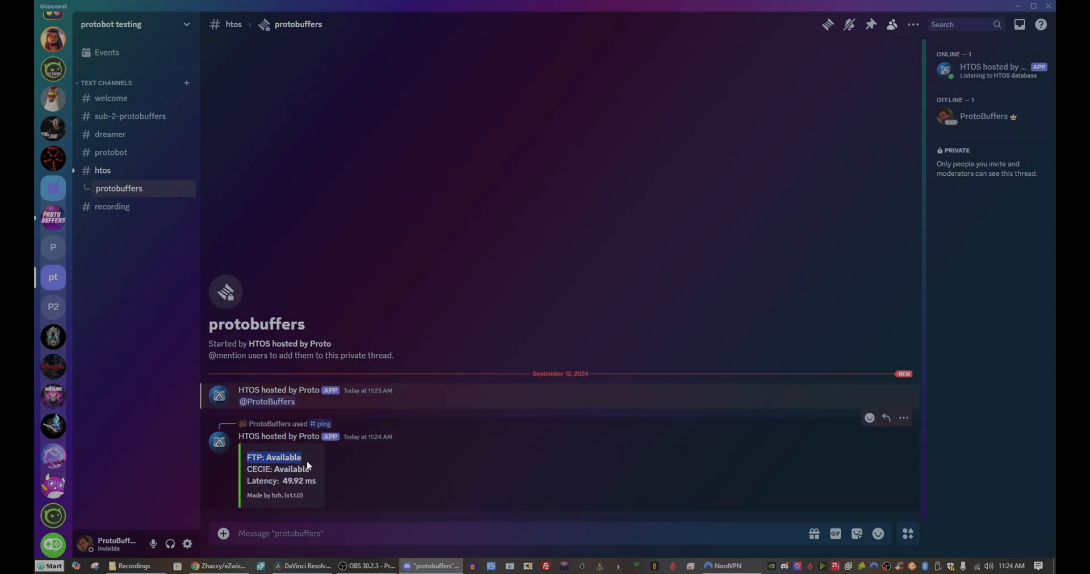
drag(247, 457, 311, 469)
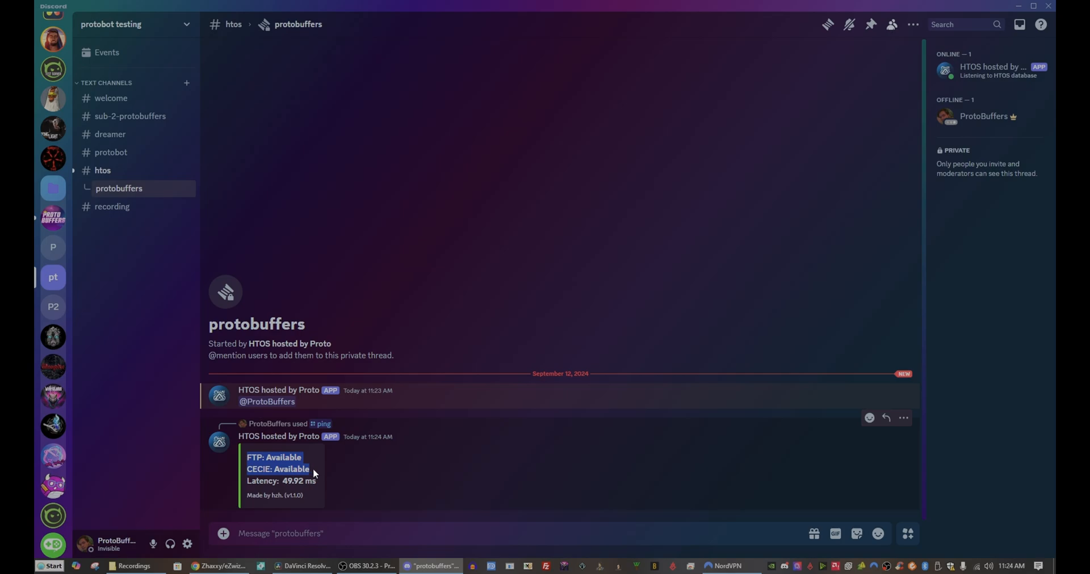